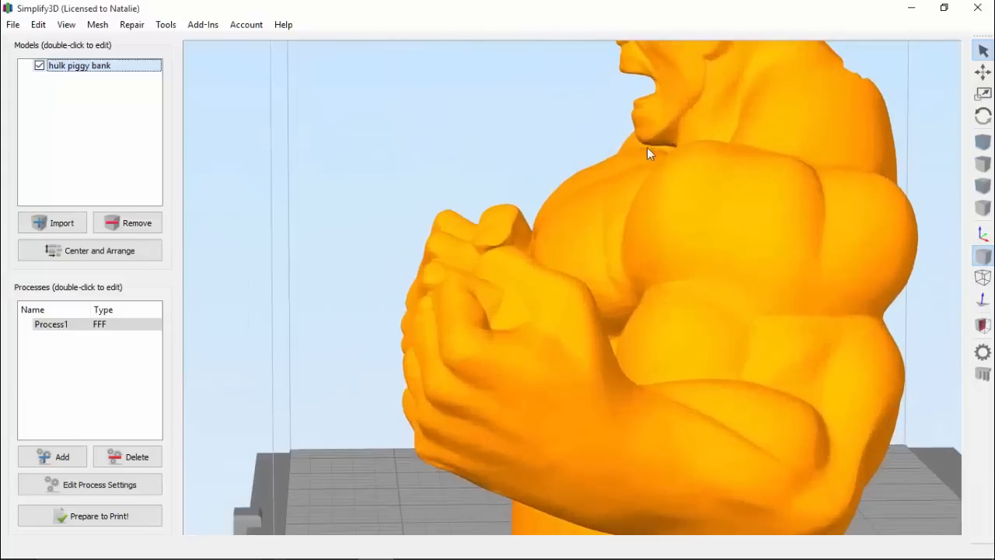
mouse_move(619, 156)
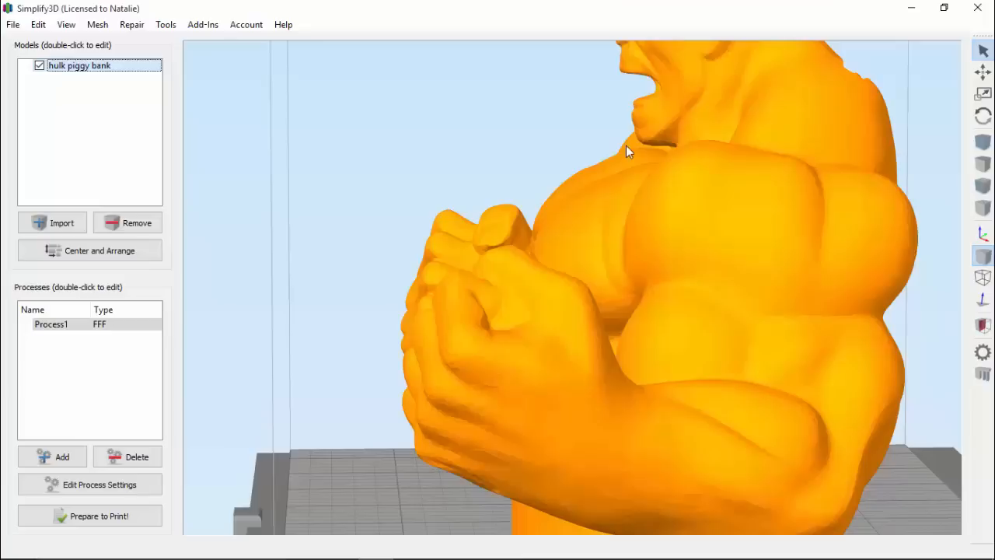
mouse_move(491, 144)
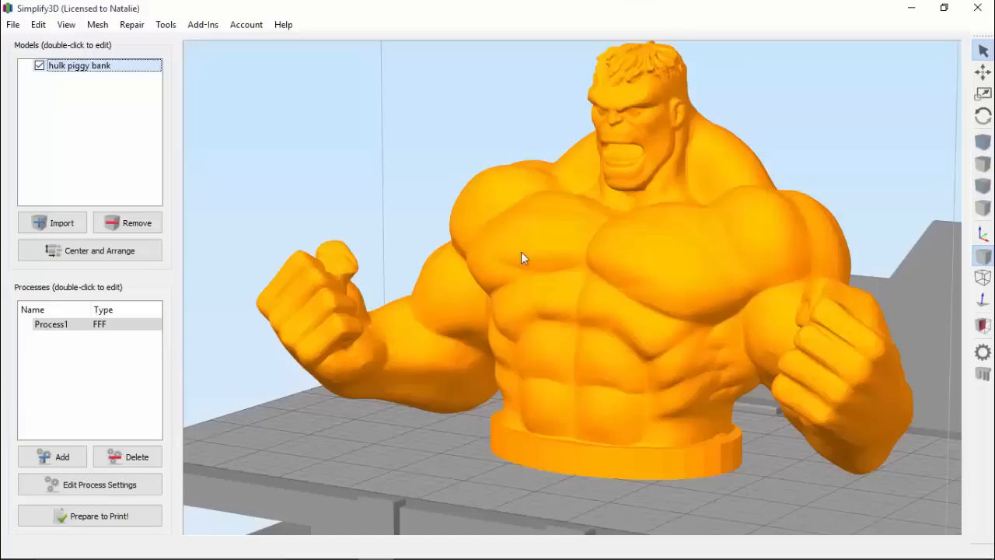
mouse_move(714, 223)
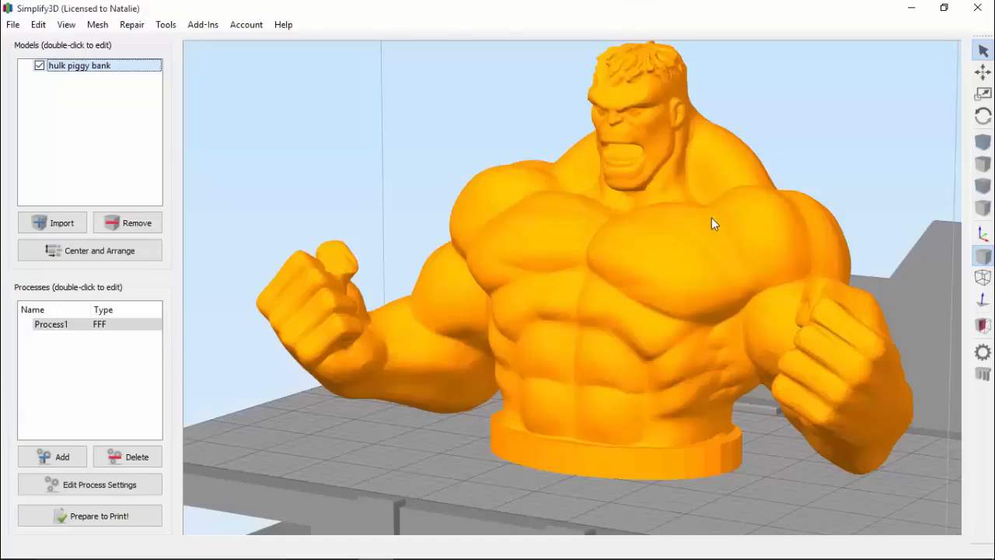
- Enable Generate Support in Process1's settings and confirm, after orbiting to inspect the model
drag(715, 223, 606, 262)
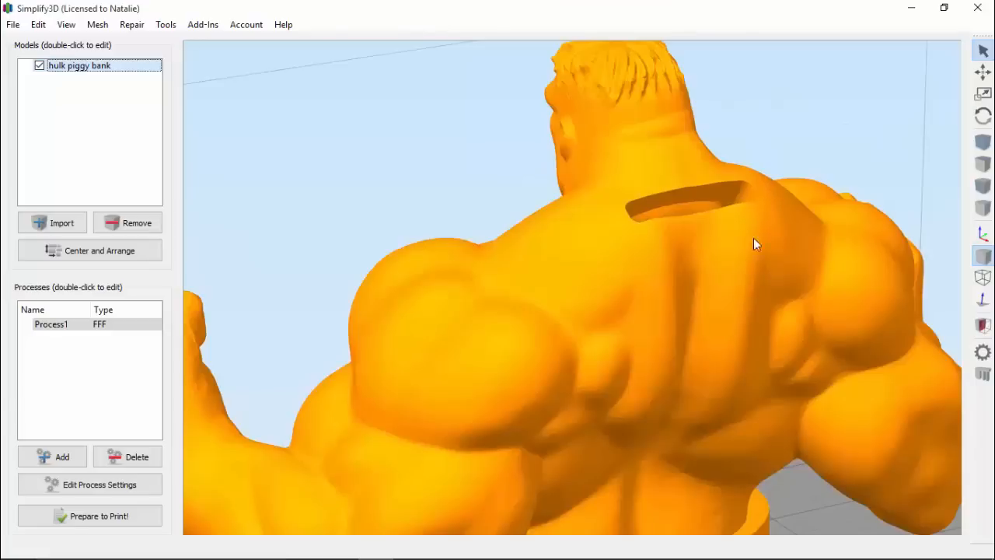
drag(759, 246, 505, 283)
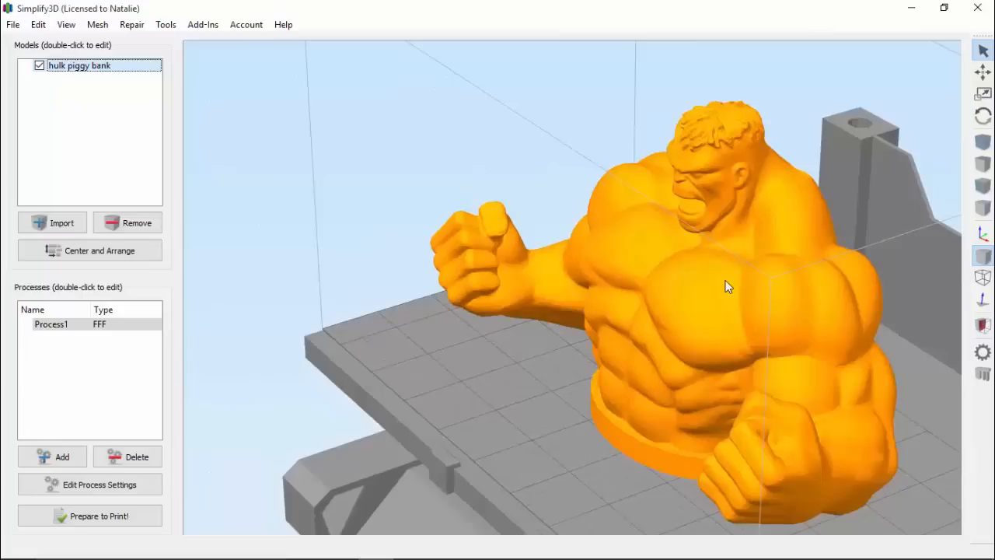
drag(728, 286, 622, 326)
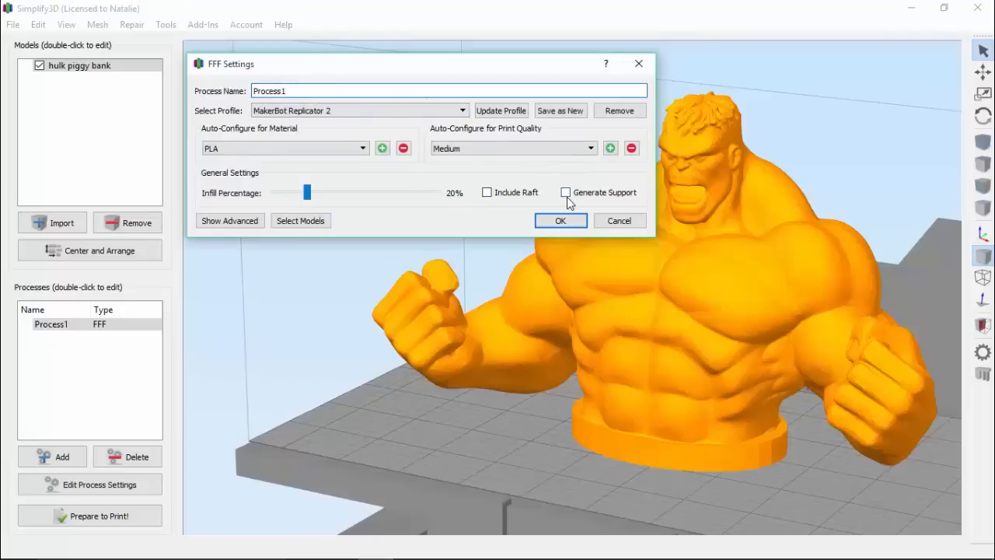
click(565, 193)
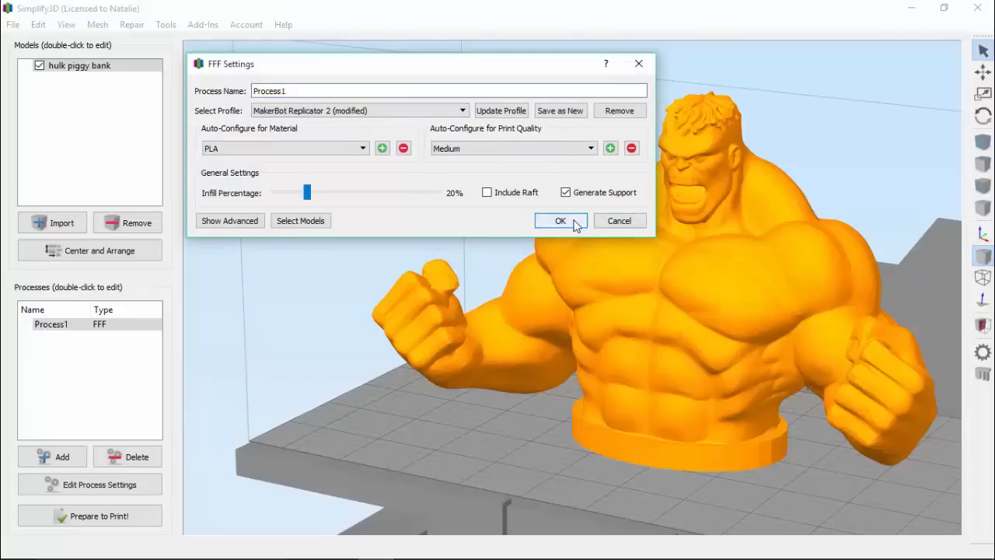
click(560, 221)
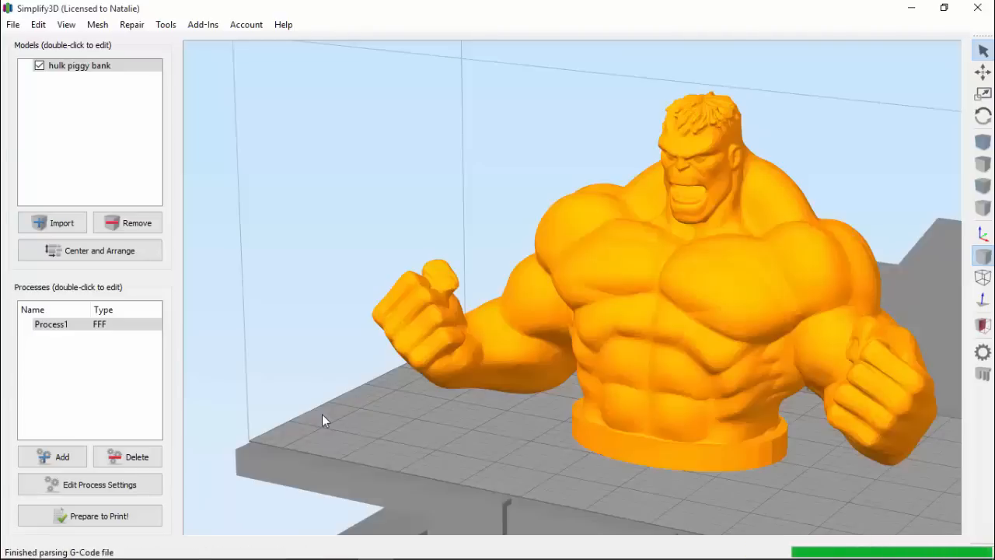
click(90, 516)
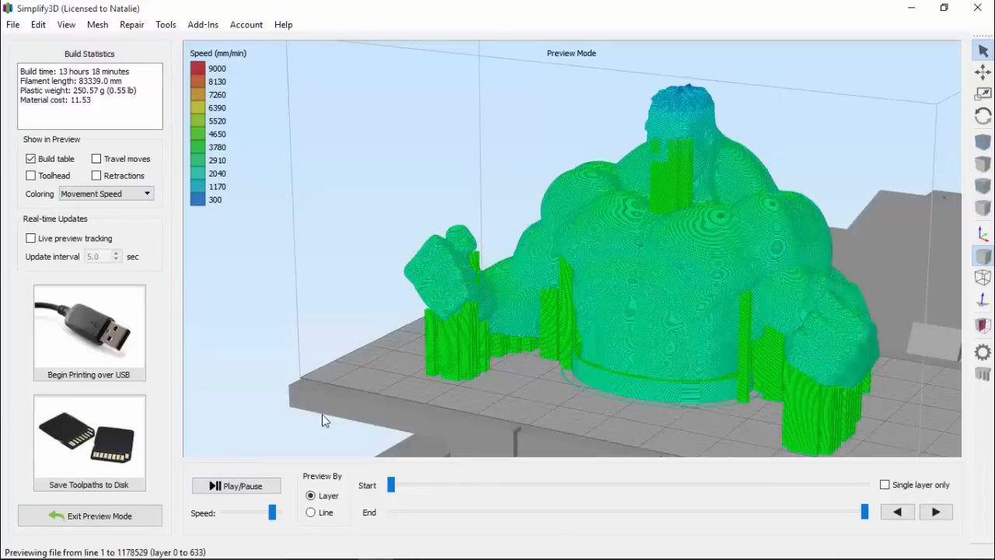
mouse_move(101, 205)
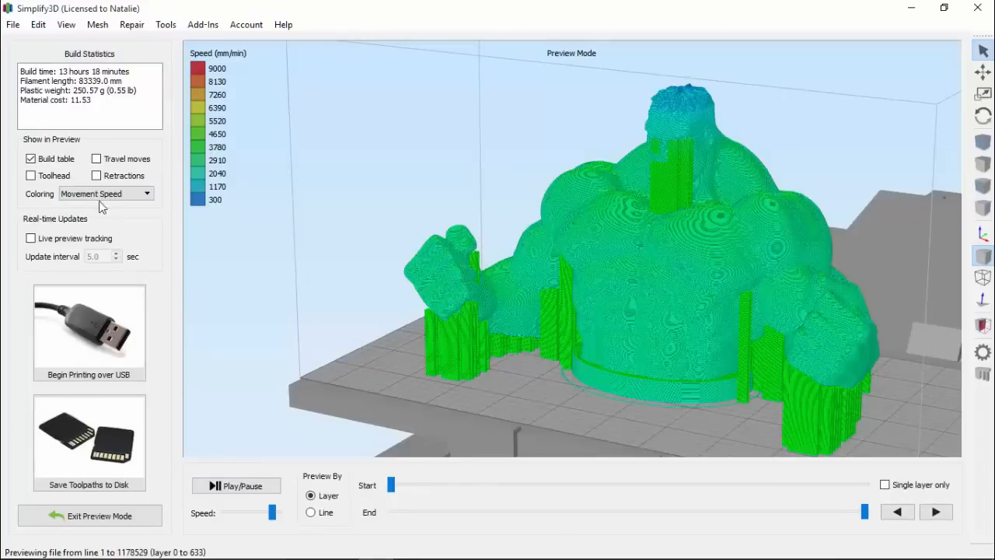
click(106, 193)
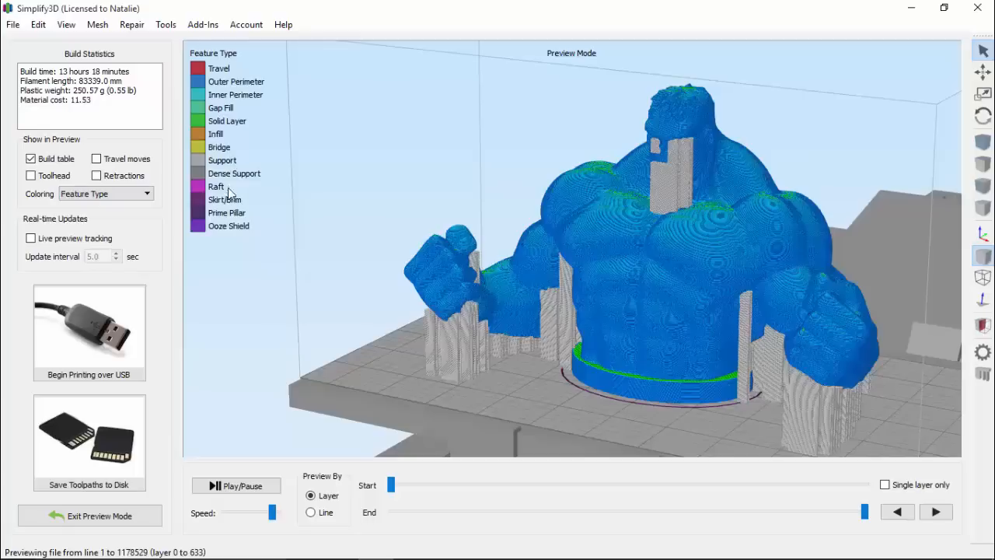
mouse_move(236, 247)
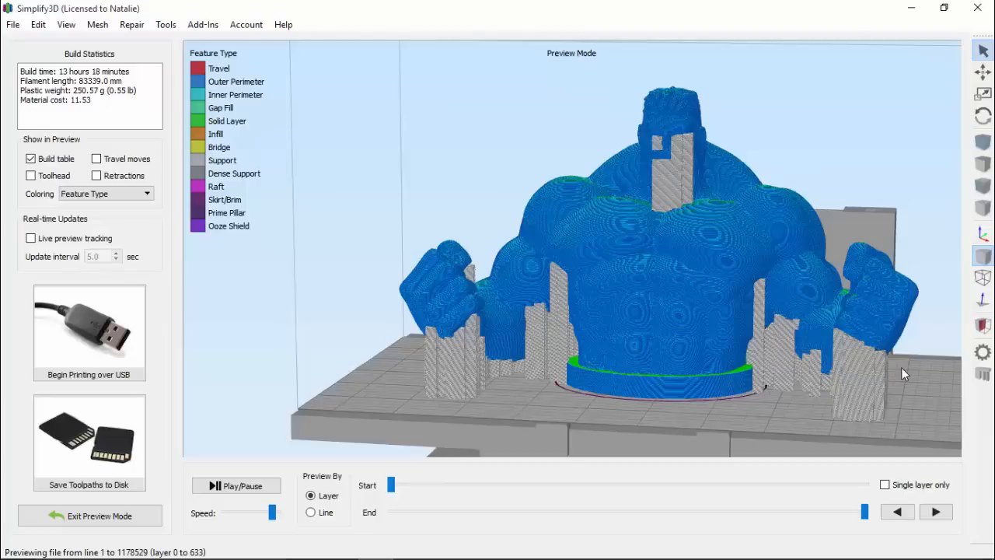
mouse_move(426, 488)
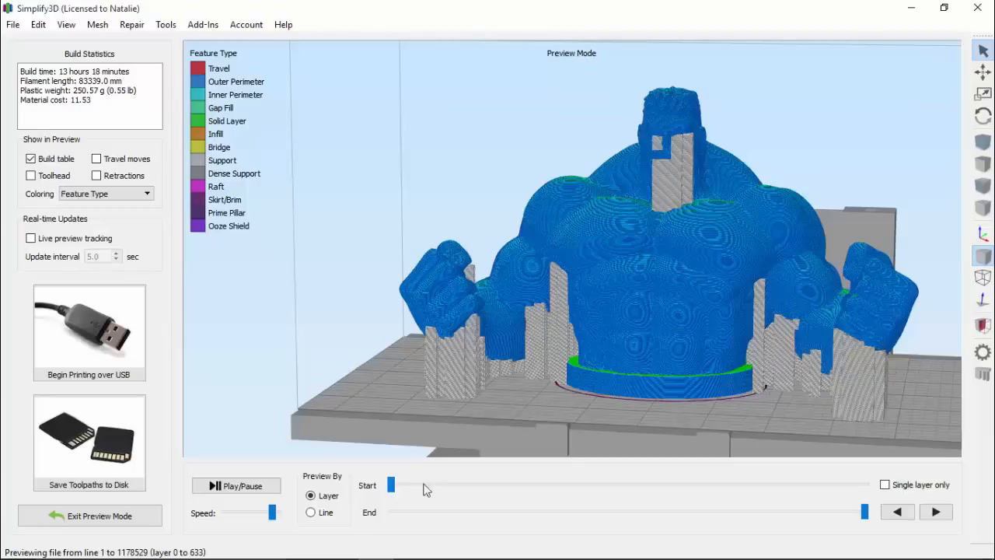
click(90, 517)
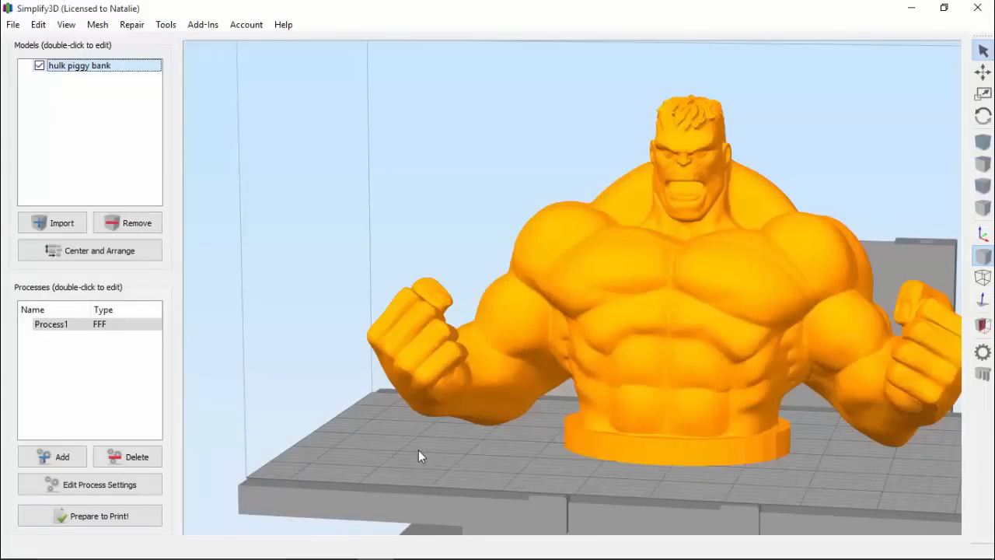
- Generate automatic 45° supports via Tools > Customize Support Structures
click(165, 25)
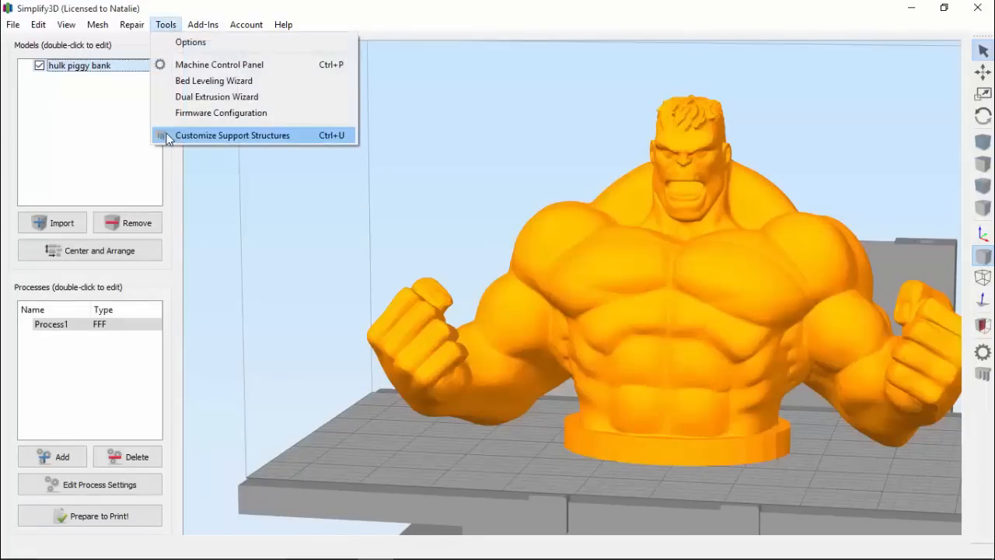
mouse_move(674, 336)
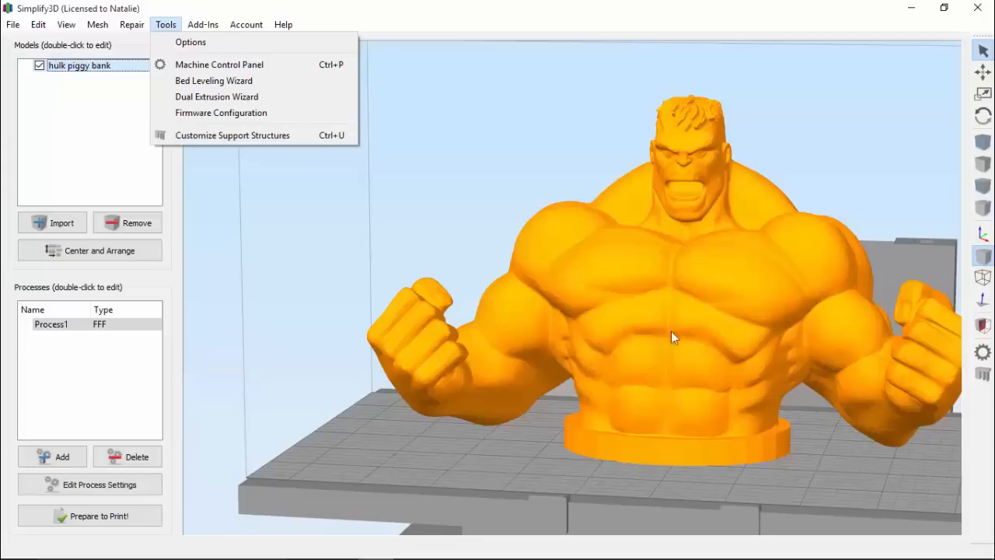
click(233, 134)
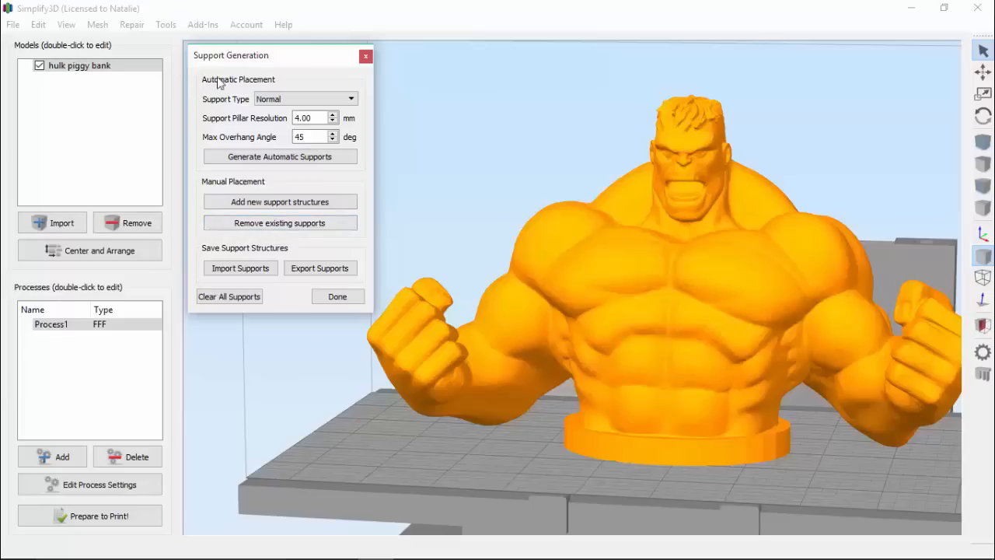
mouse_move(308, 85)
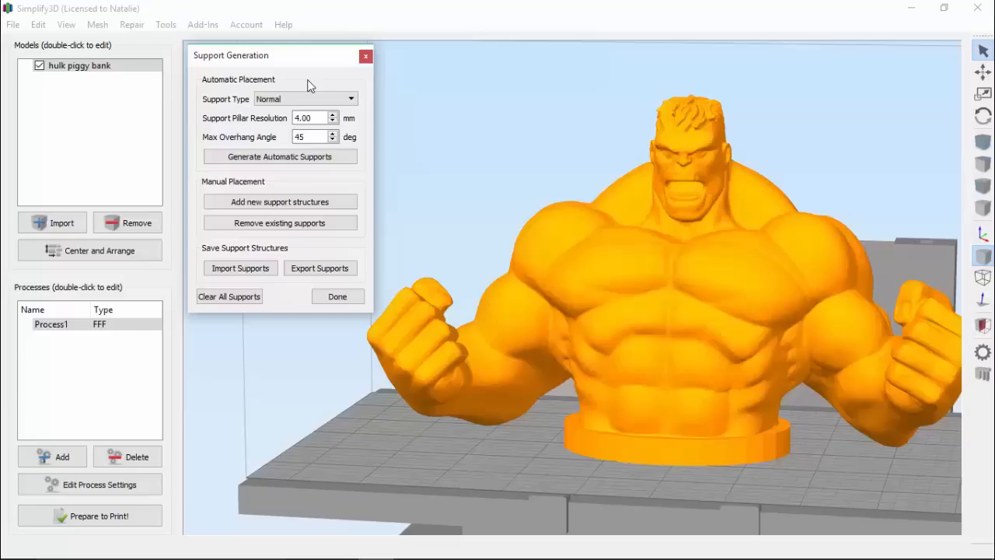
click(280, 156)
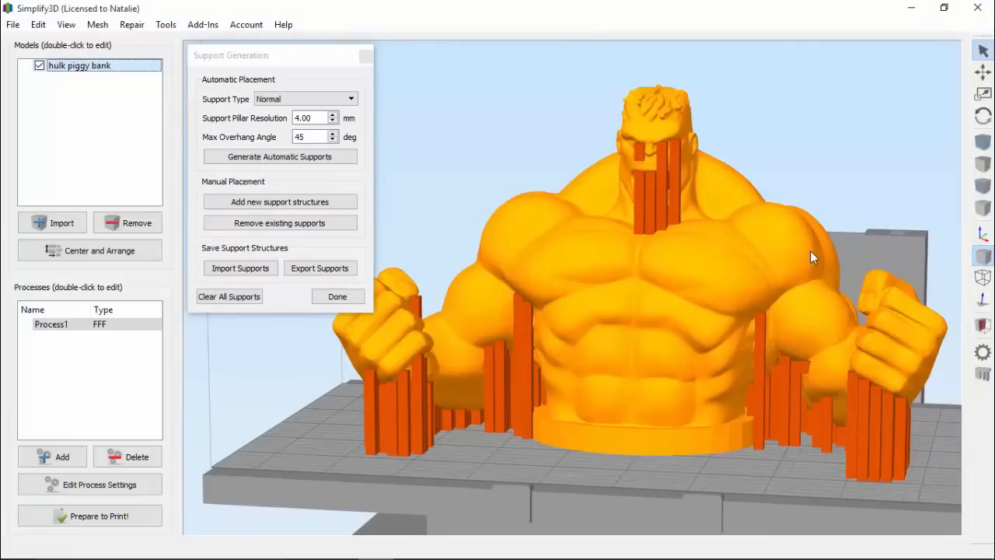
- Finish support editing with Done, keeping the generated pillars
click(336, 295)
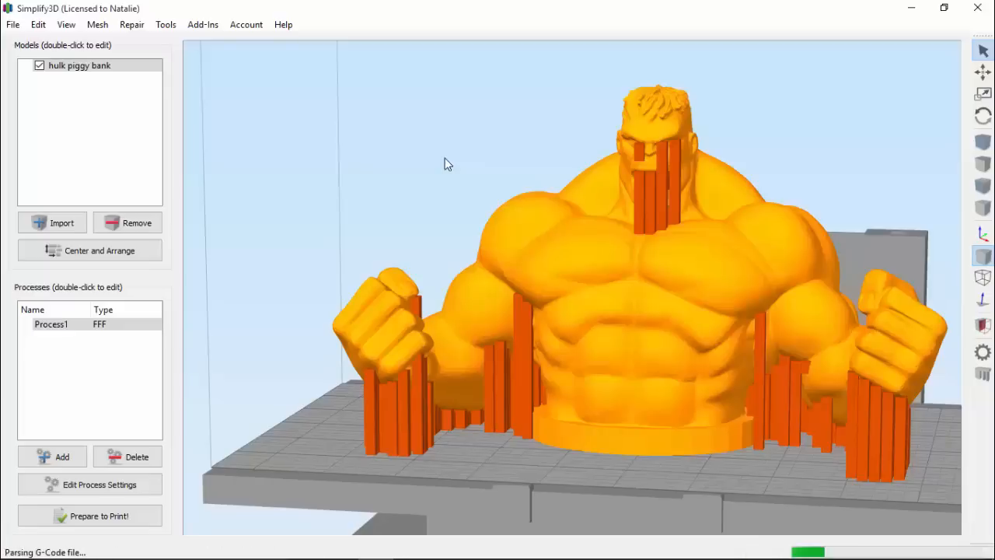
- Review the toolpath preview looking into the hollow body, then exit preview to the model view
click(97, 516)
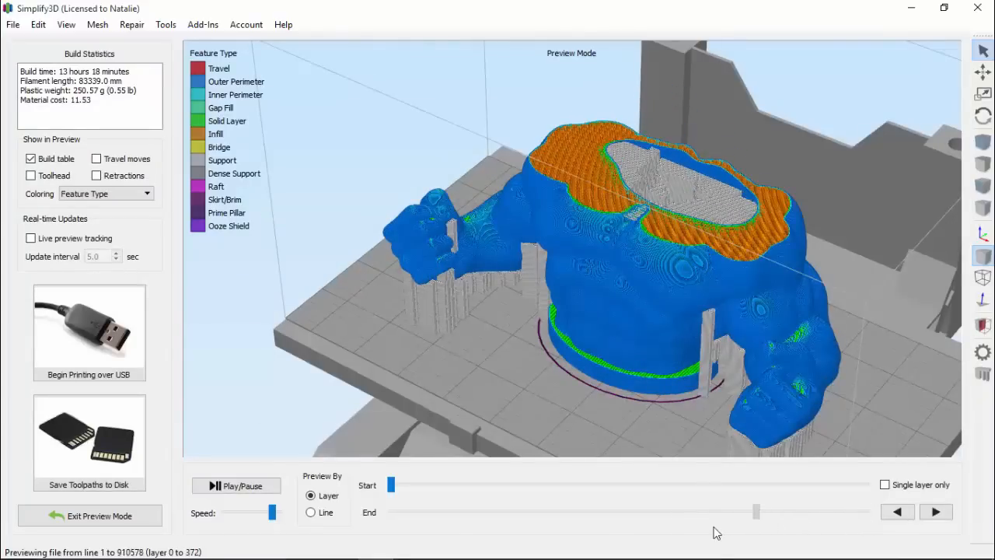
drag(758, 511, 700, 511)
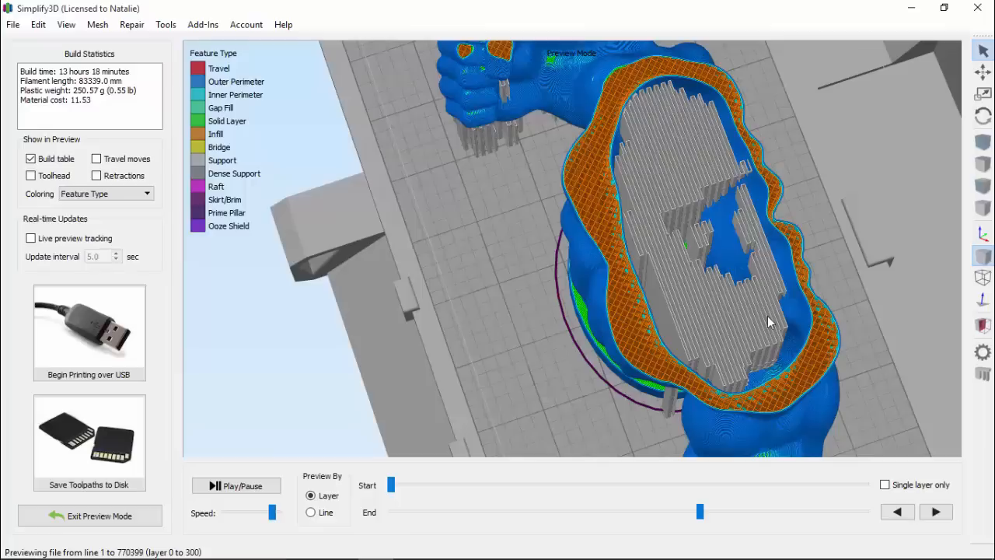
mouse_move(656, 186)
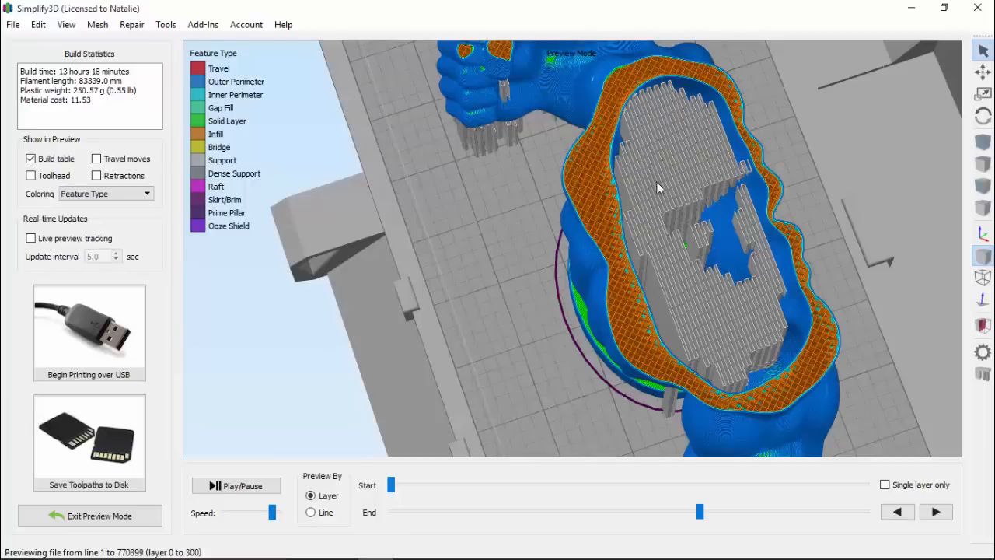
mouse_move(717, 292)
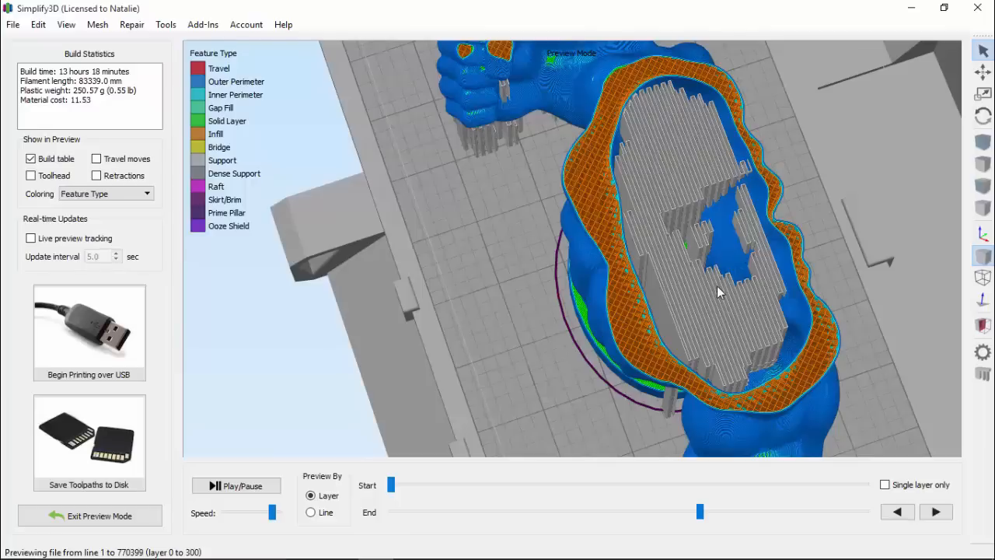
click(90, 516)
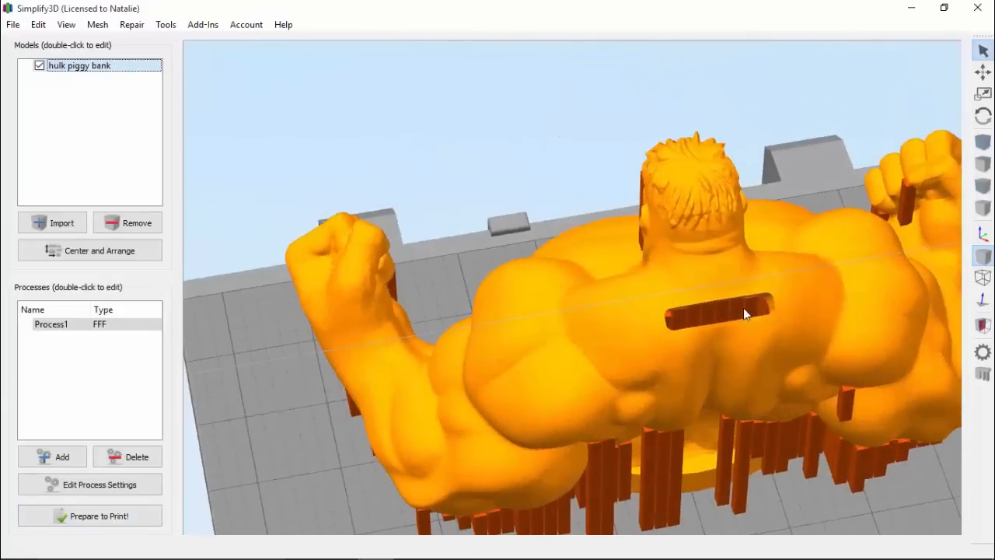
drag(744, 314, 784, 317)
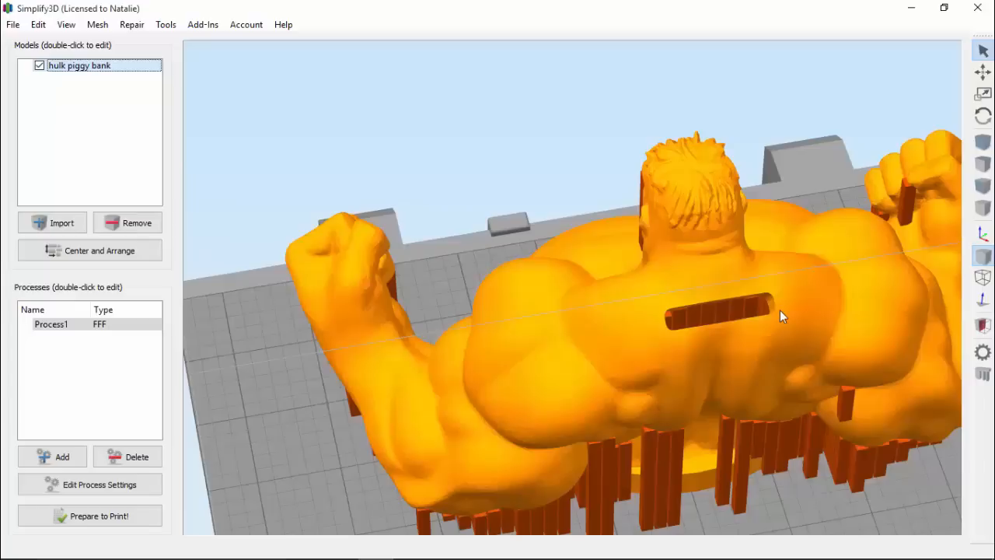
mouse_move(636, 410)
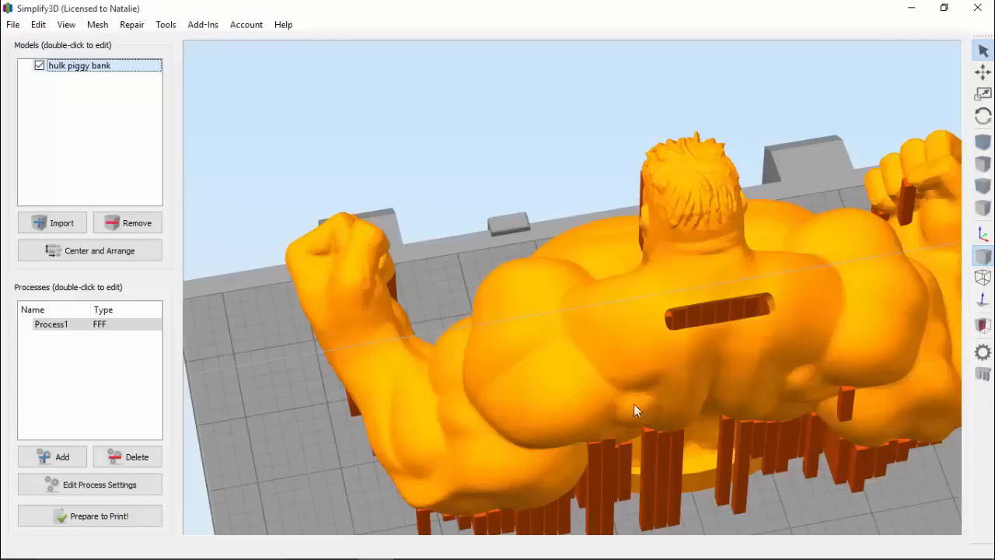
mouse_move(768, 259)
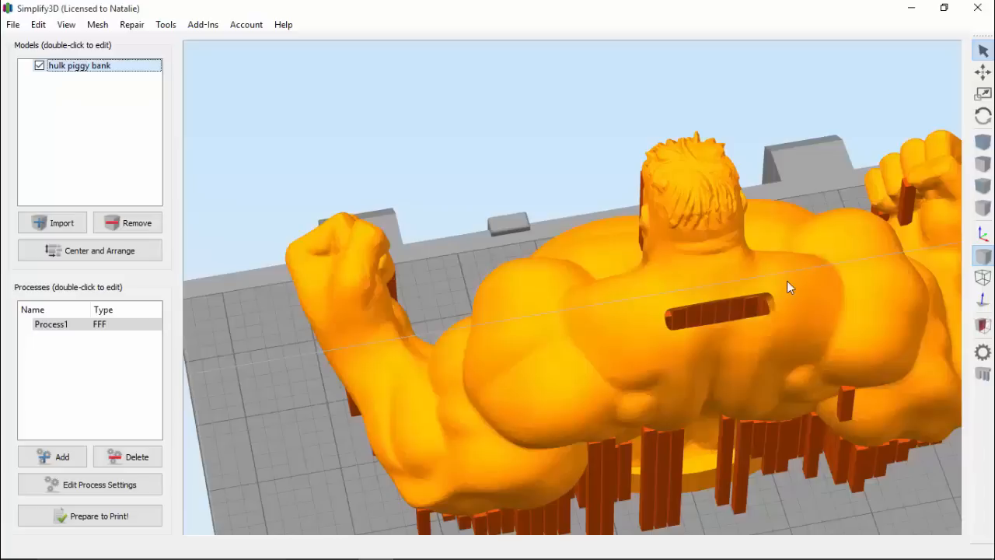
mouse_move(839, 308)
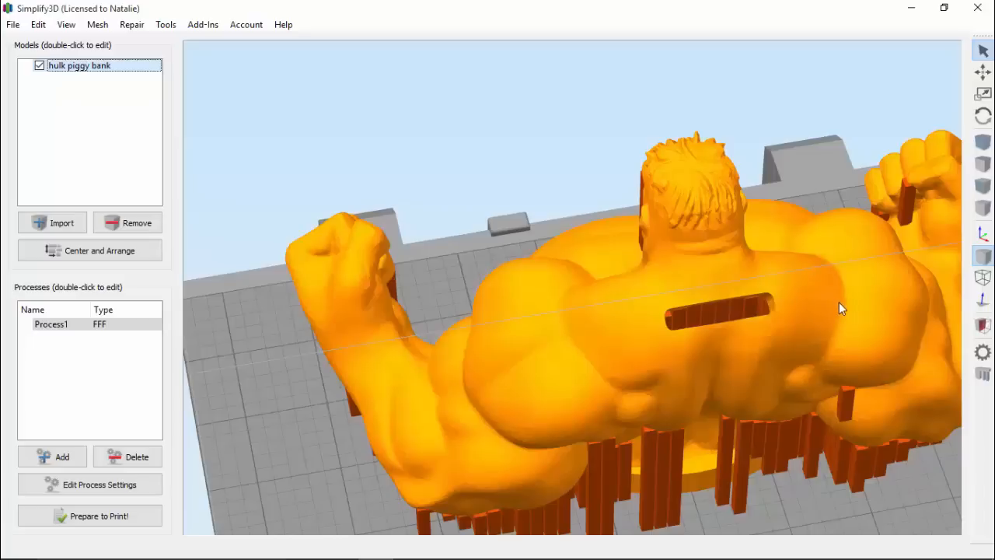
drag(840, 308, 629, 270)
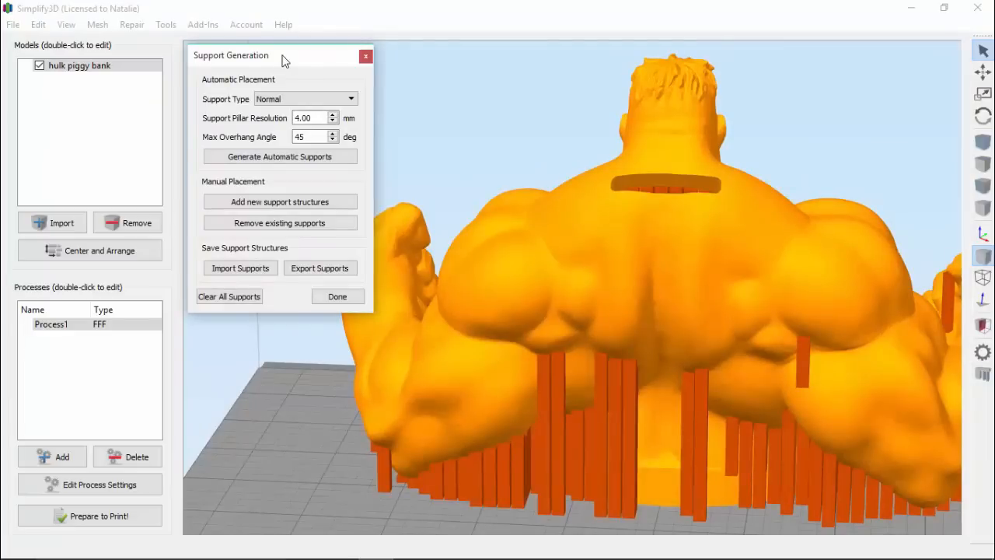
mouse_move(246, 115)
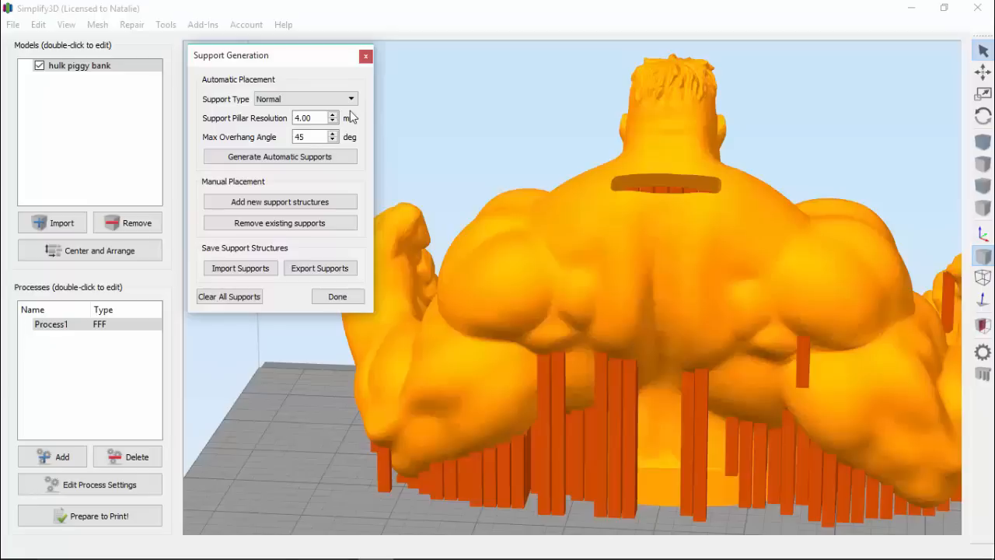
- Set Support Type to From Build Platform Only, regenerate supports, then reopen the type list
click(351, 100)
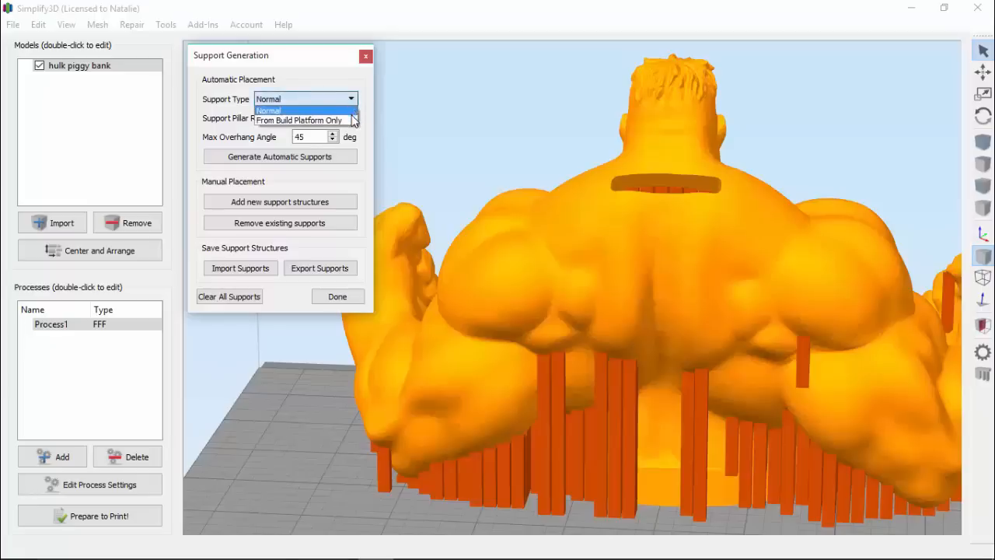
click(298, 120)
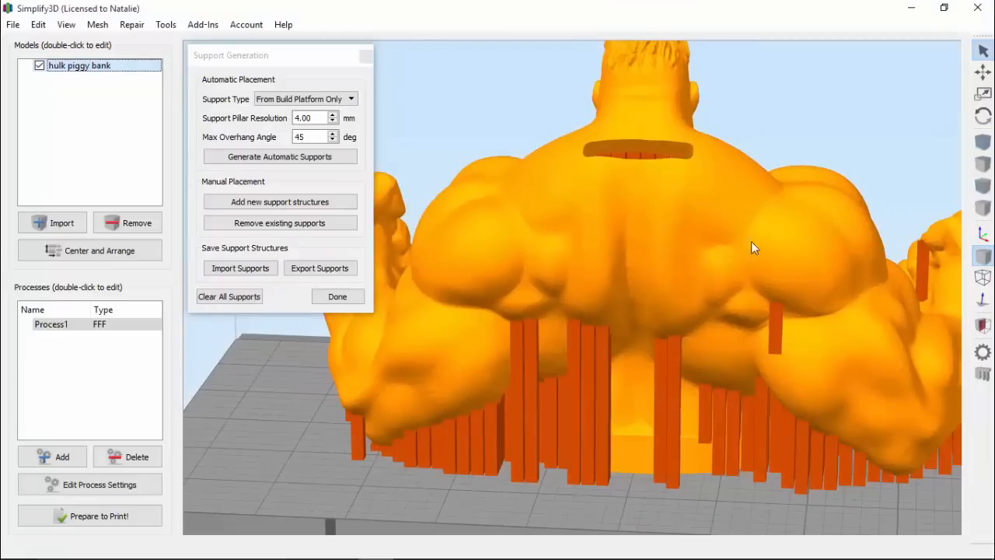
mouse_move(636, 270)
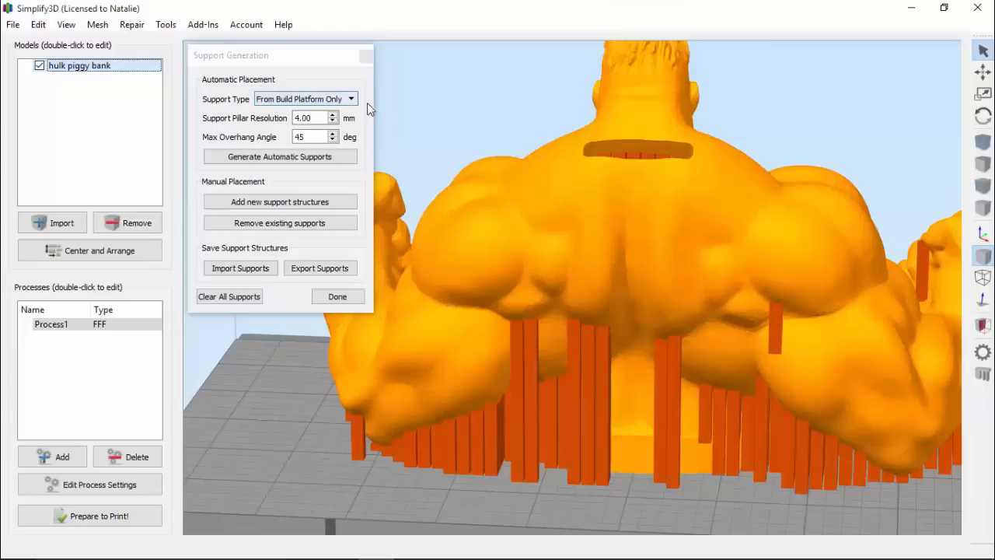
mouse_move(389, 114)
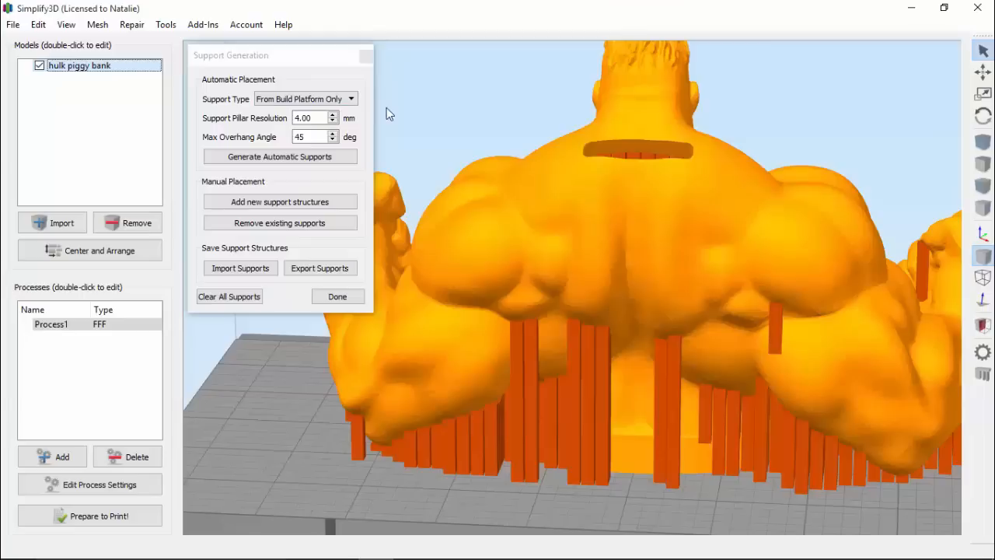
mouse_move(572, 126)
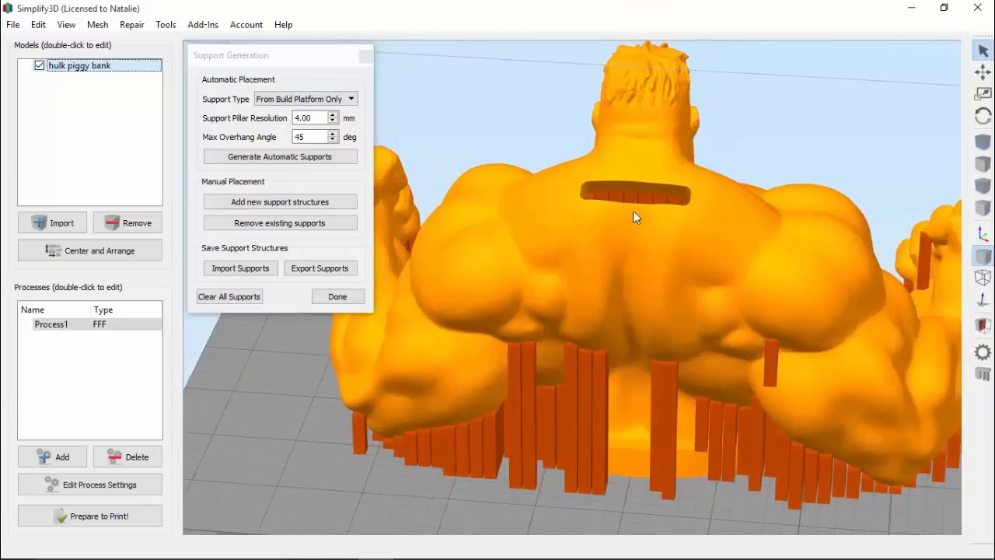
mouse_move(677, 202)
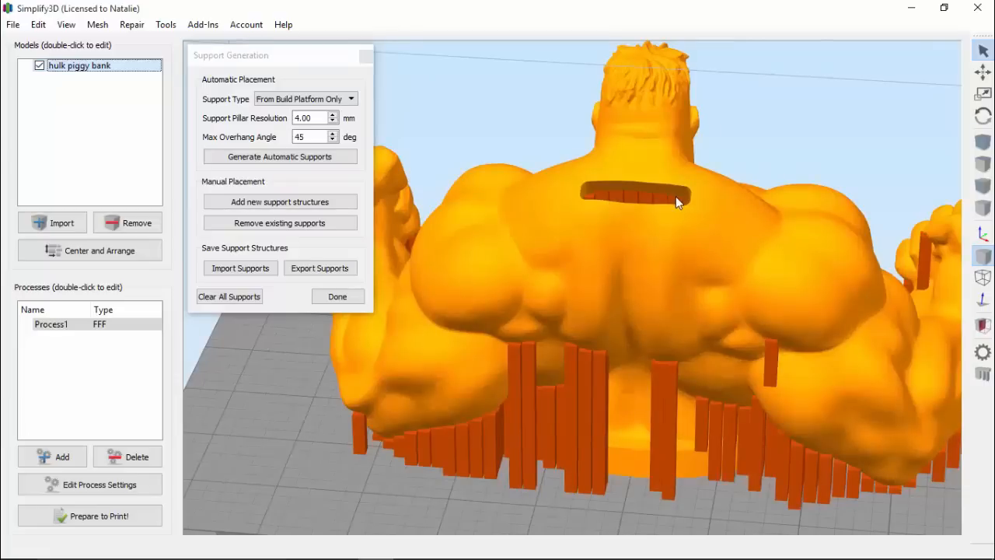
click(303, 99)
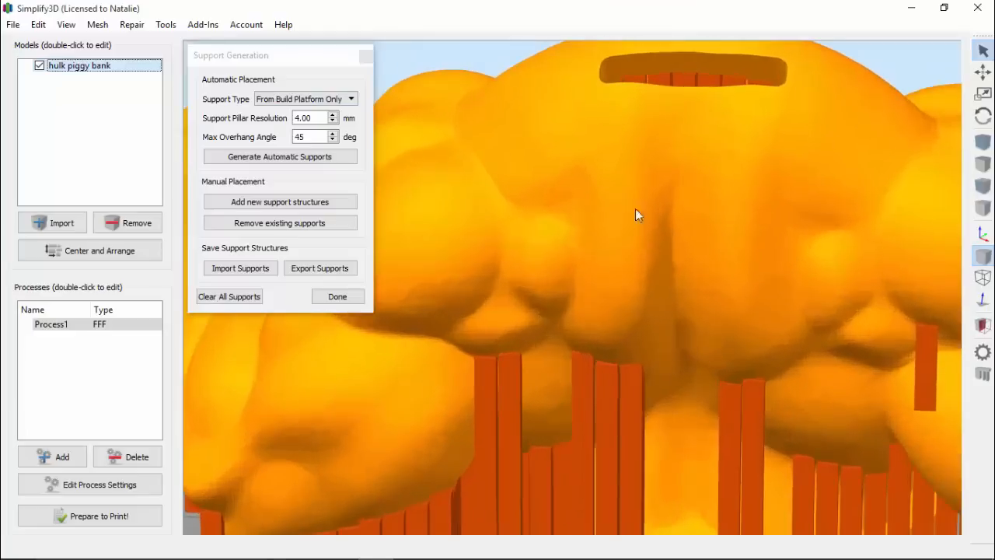
click(280, 155)
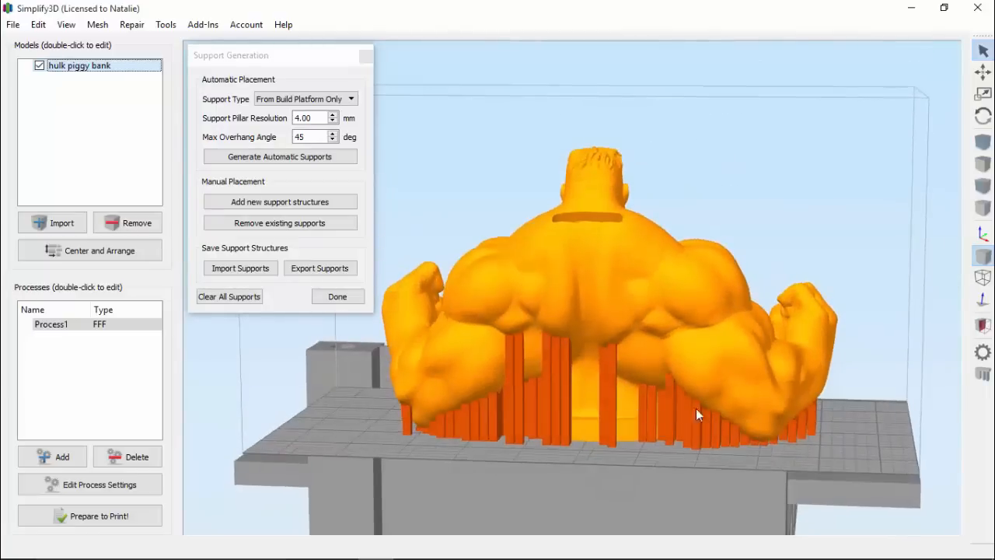
mouse_move(535, 447)
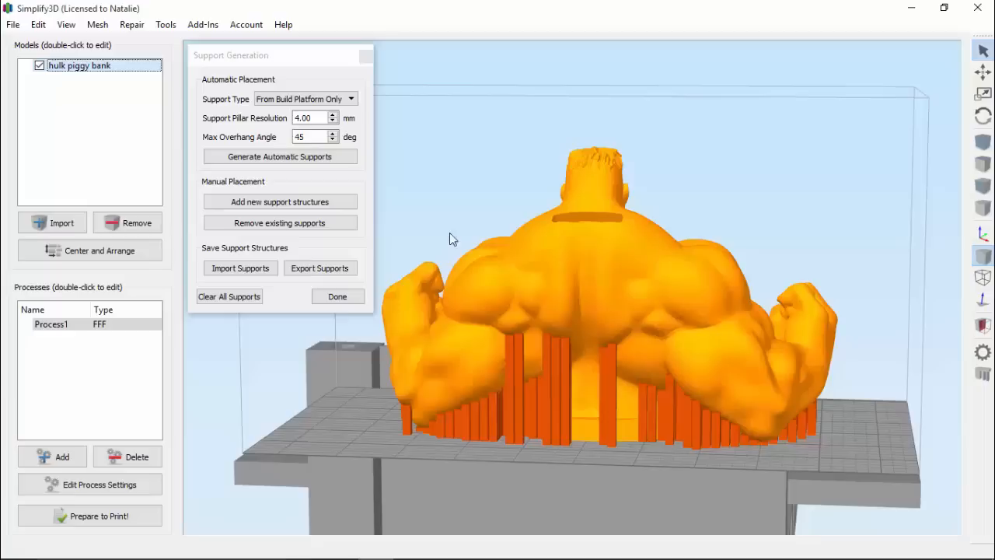
click(305, 99)
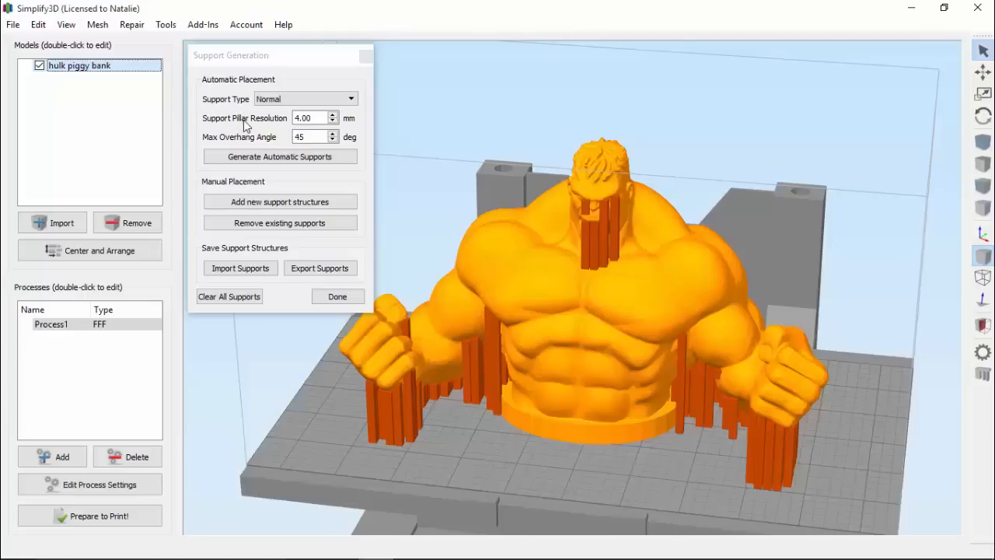
mouse_move(697, 361)
text(7)
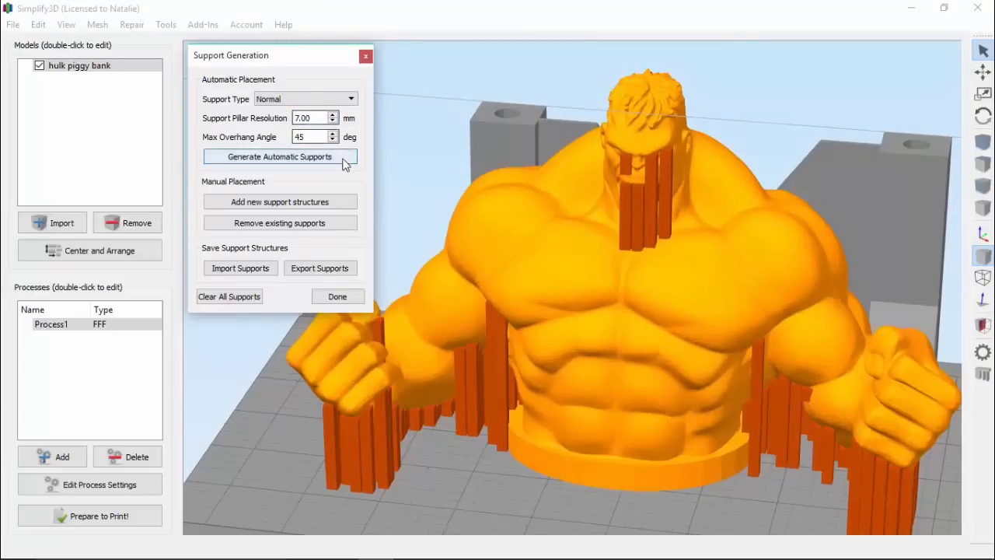
- Regenerate Normal supports at the coarser resolution, then again at 2.00 mm
click(280, 155)
text(2)
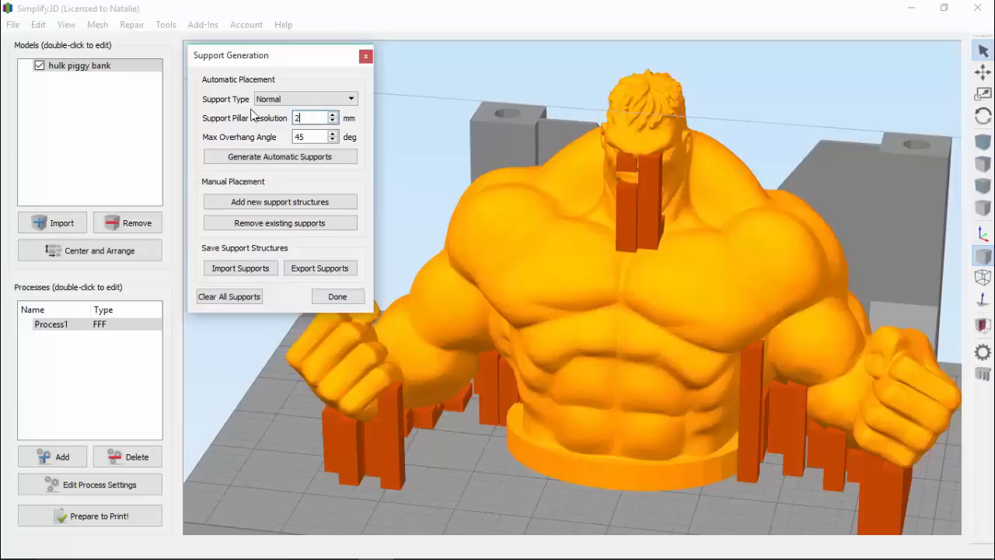
click(280, 155)
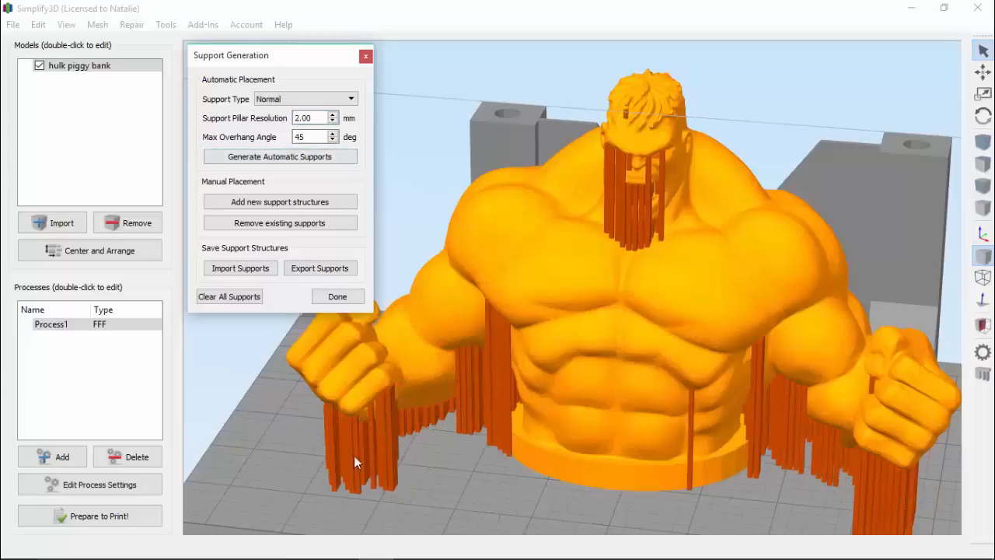
mouse_move(838, 263)
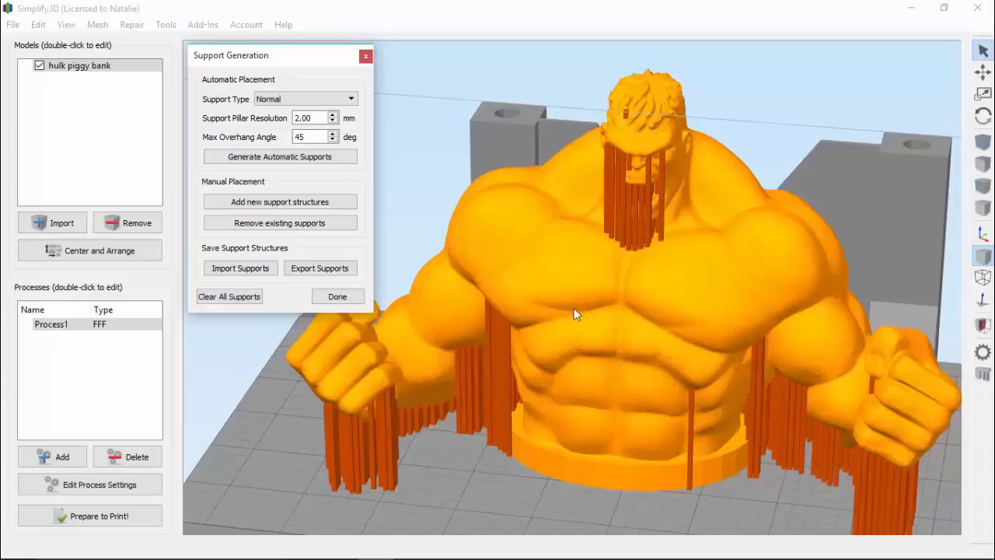
mouse_move(527, 325)
text(6)
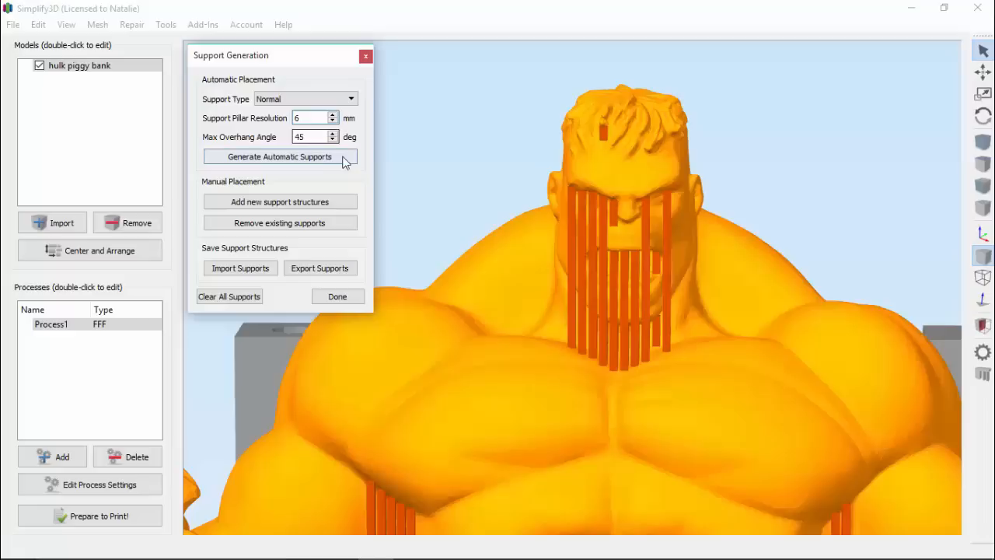
- Regenerate supports at 6 mm pillar resolution, then back at 2 mm
click(280, 155)
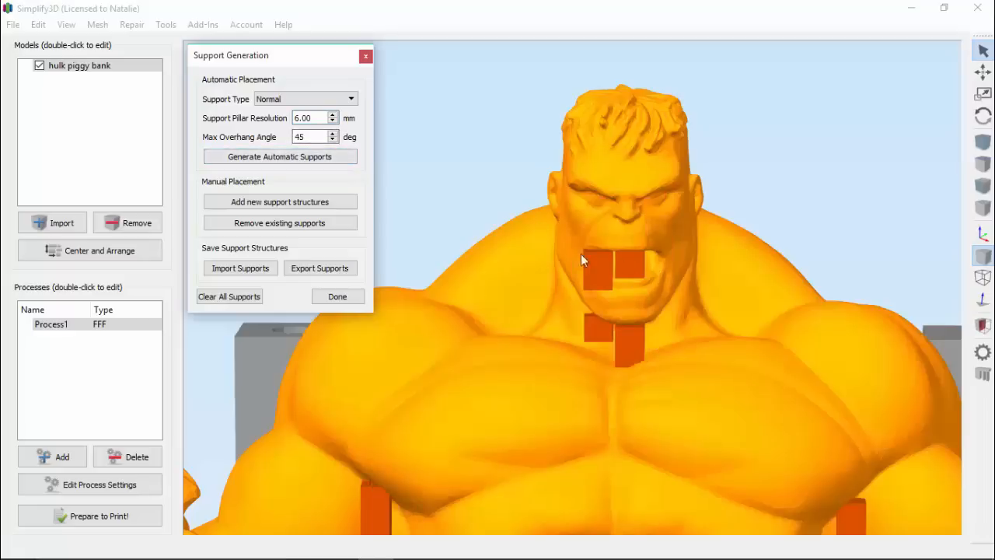
mouse_move(684, 289)
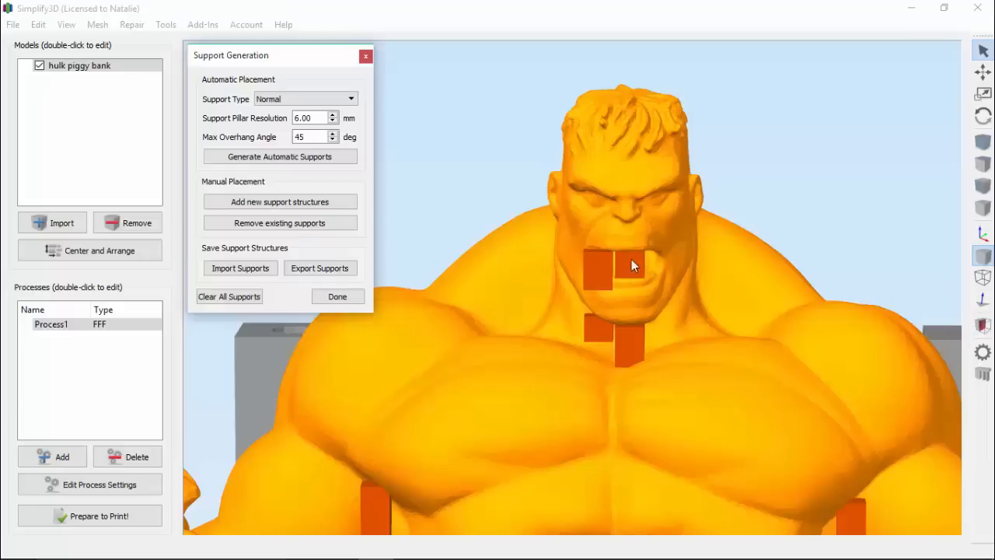
mouse_move(702, 252)
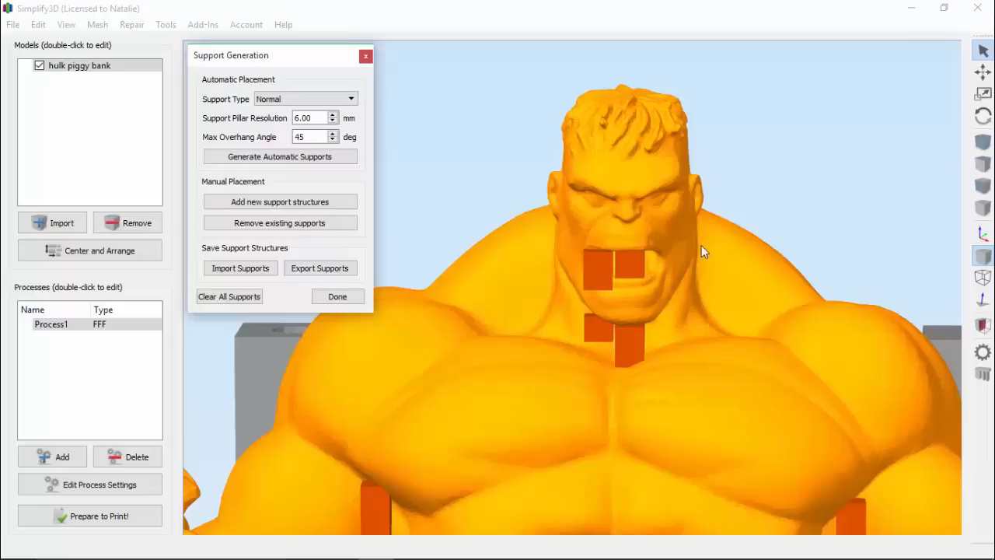
mouse_move(261, 56)
text(2)
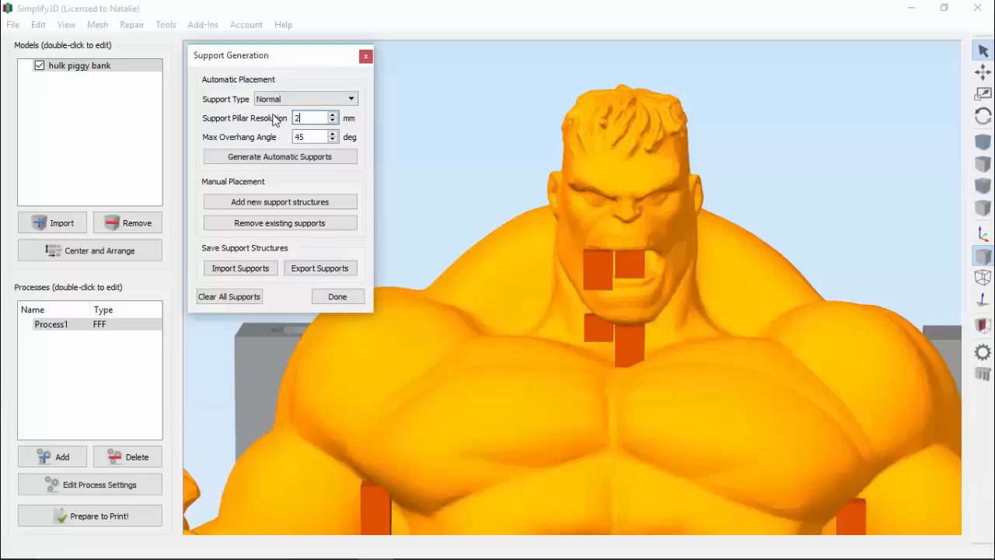
click(280, 156)
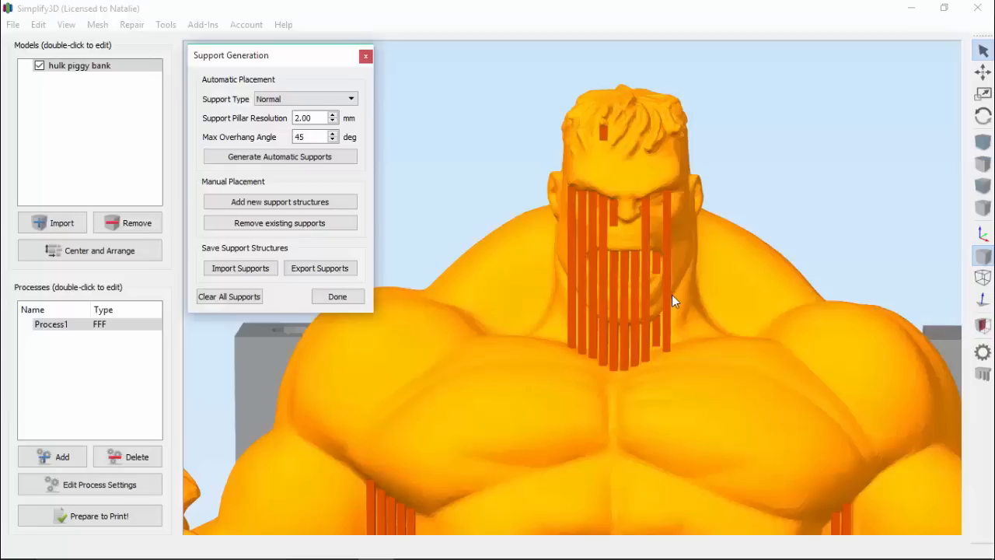
mouse_move(227, 150)
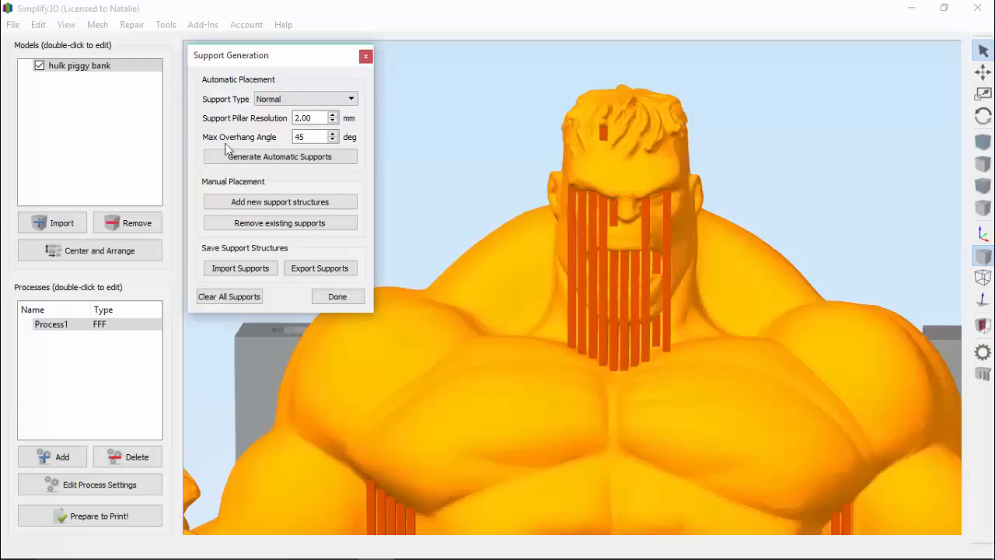
mouse_move(435, 162)
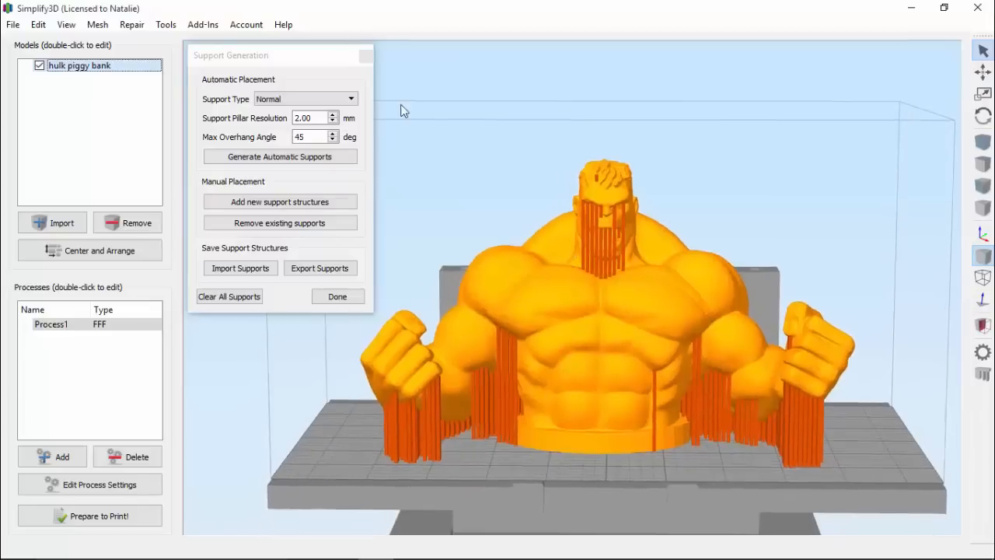
- Regenerate supports at 30° max overhang, then at 70° leaving few pillars
click(280, 155)
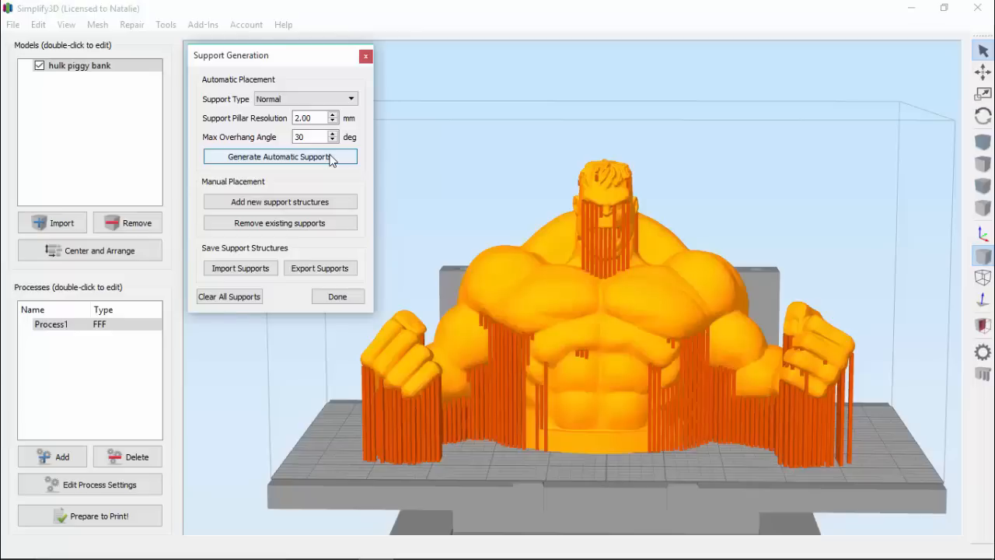
text(70)
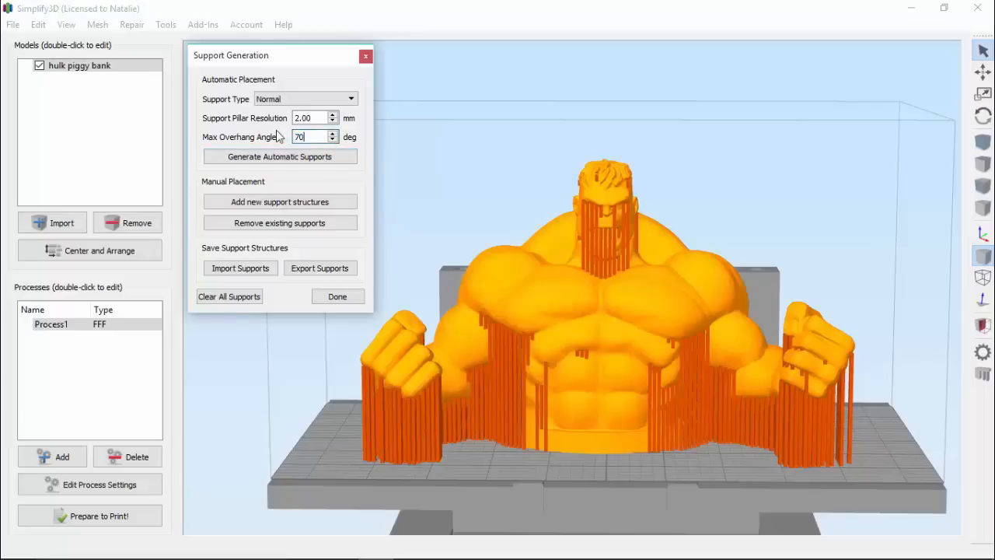
click(280, 156)
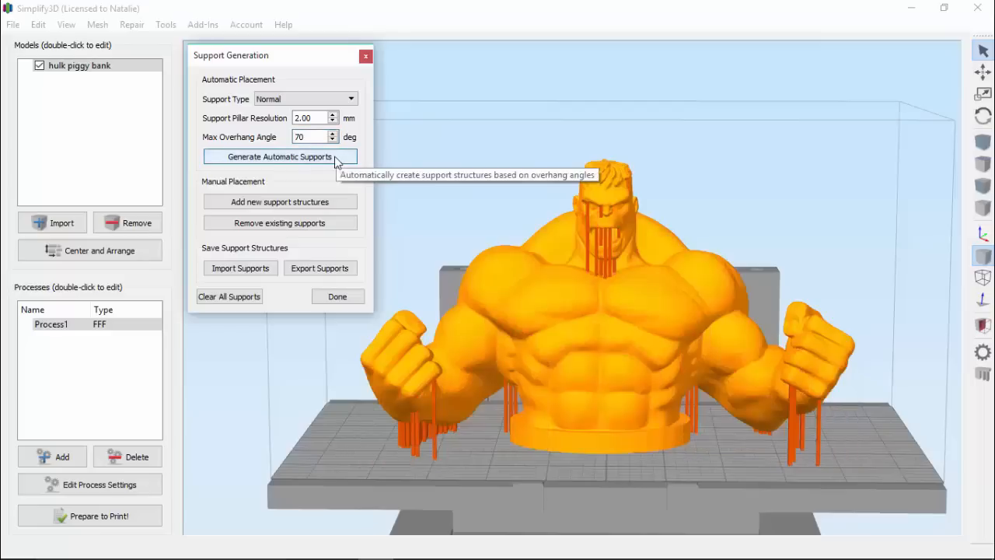
mouse_move(388, 152)
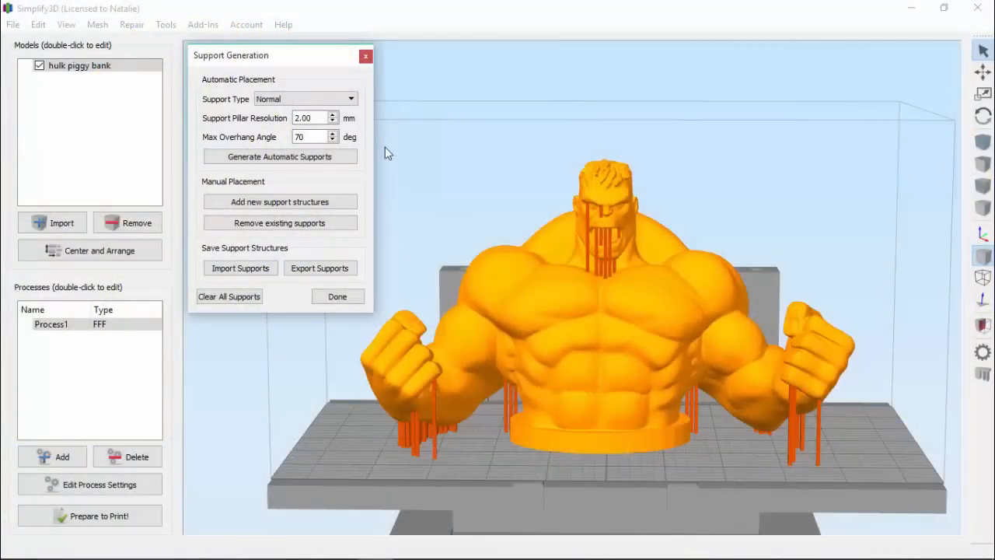
mouse_move(295, 90)
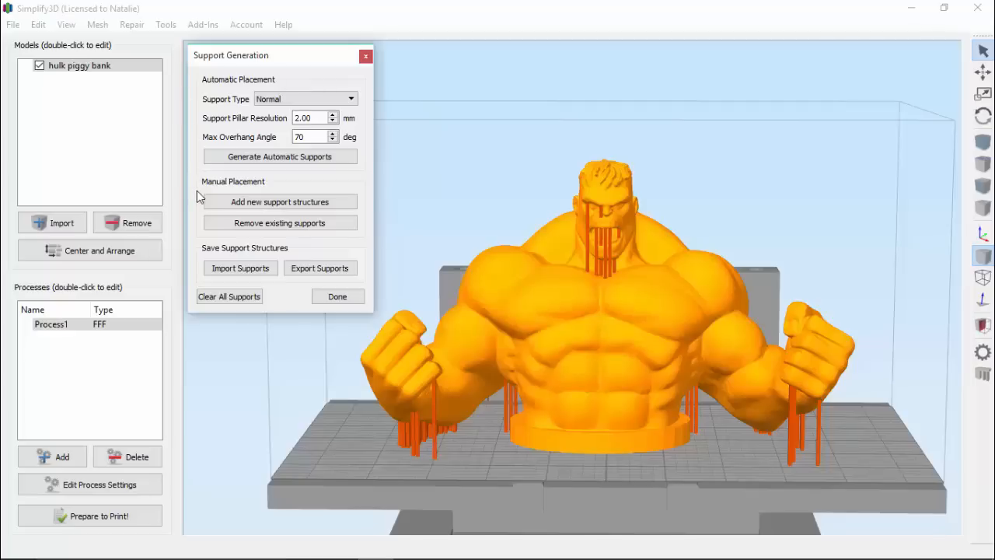
mouse_move(270, 184)
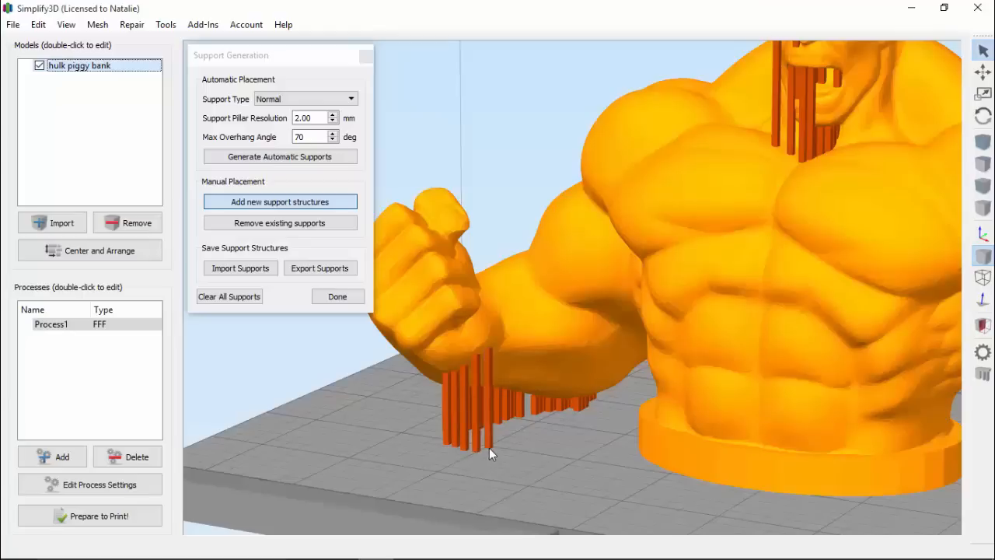
- Set the pillar resolution for manually added supports to 5 mm
click(513, 396)
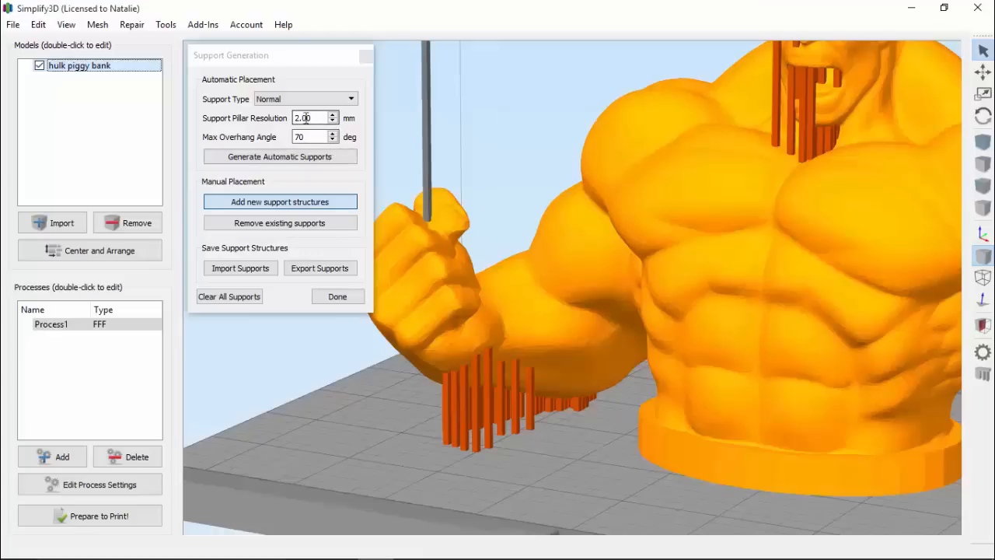
text(5)
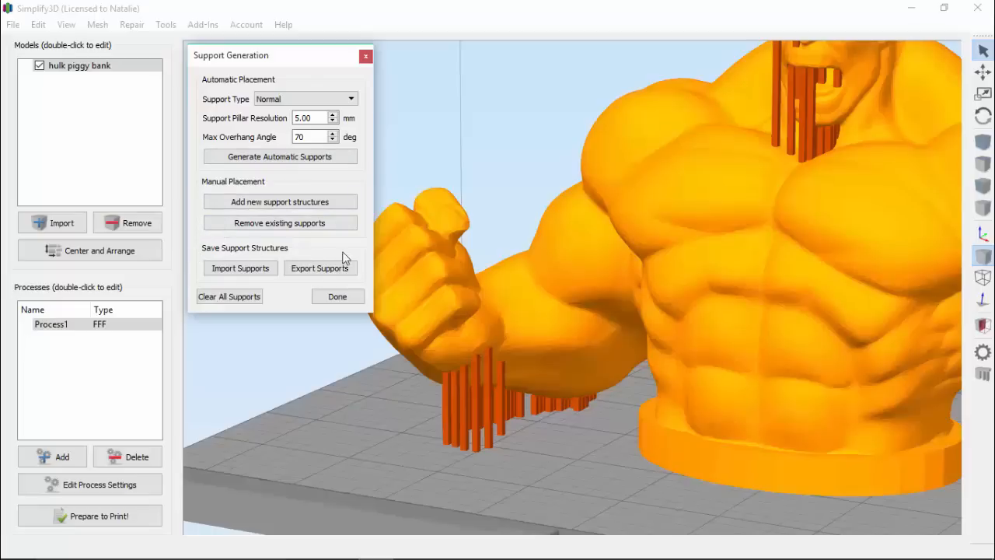
mouse_move(367, 258)
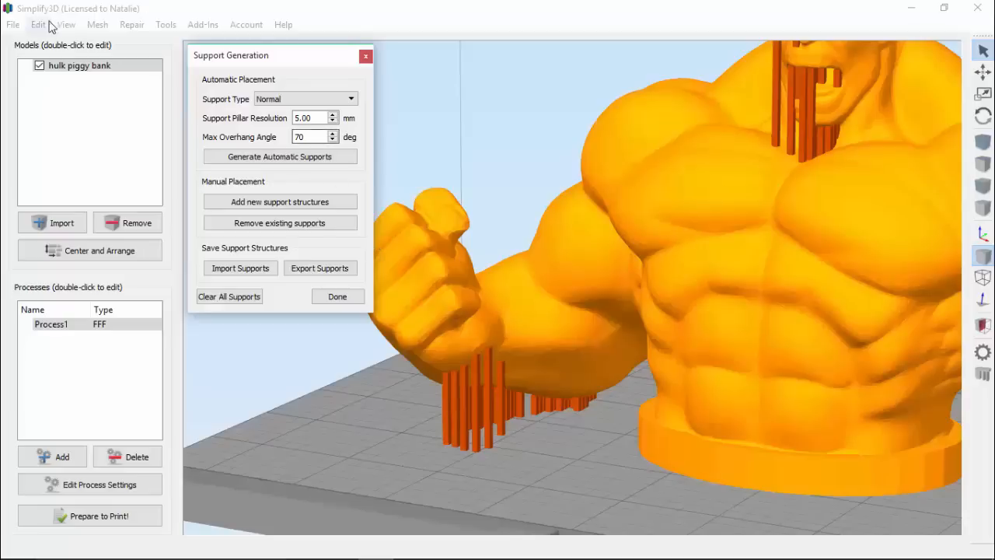
- Save the factory file with the model and its support settings
click(12, 25)
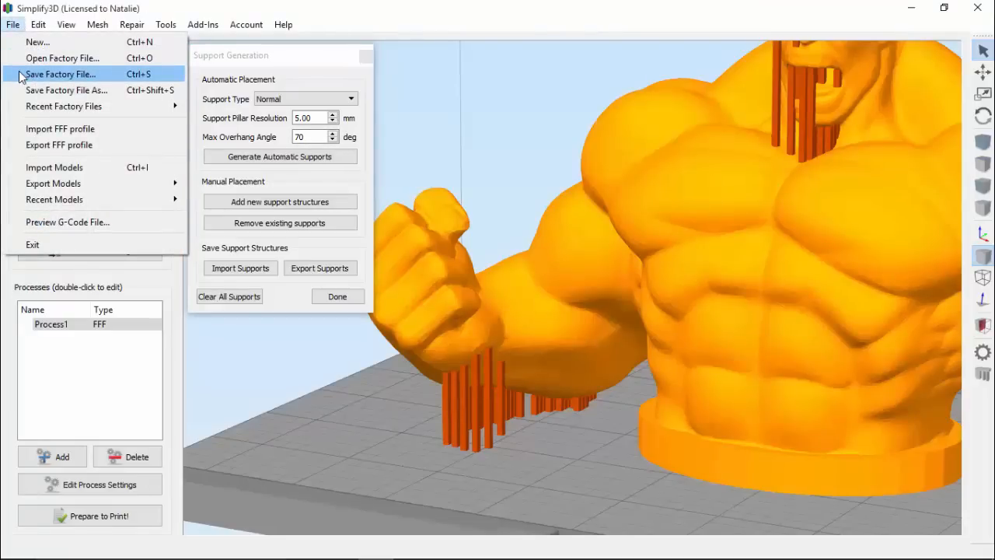
click(360, 245)
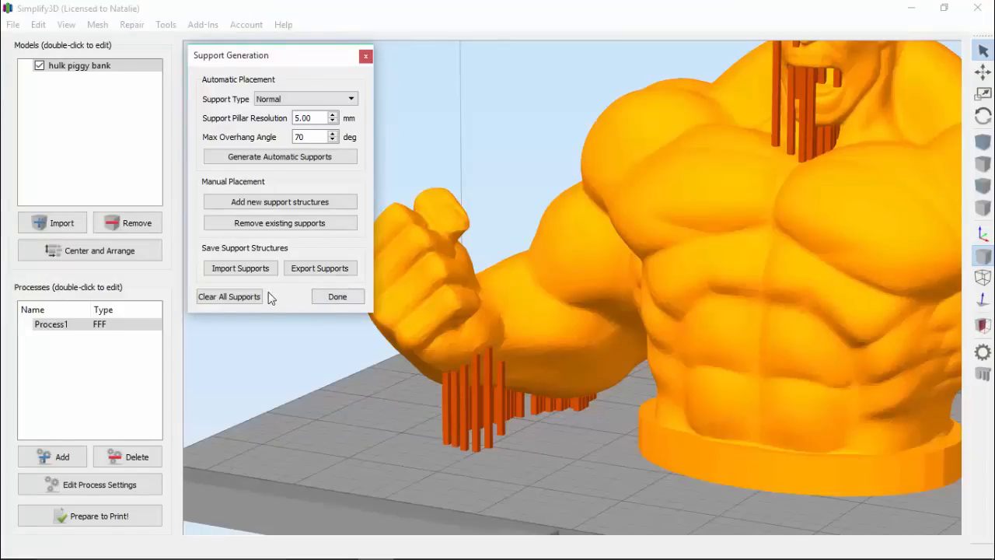
click(229, 296)
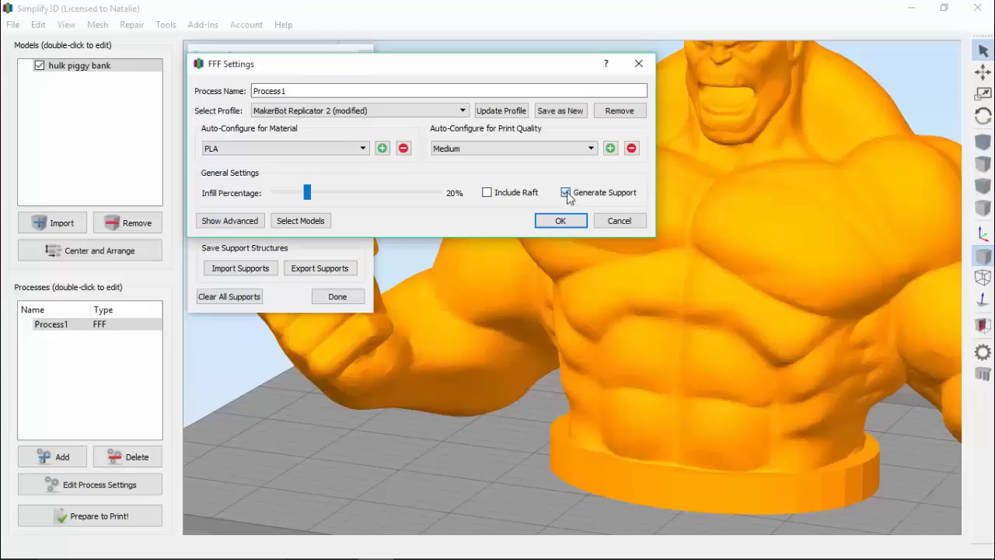
- Turn off Generate Support for Process1 in the FFF process settings
click(566, 193)
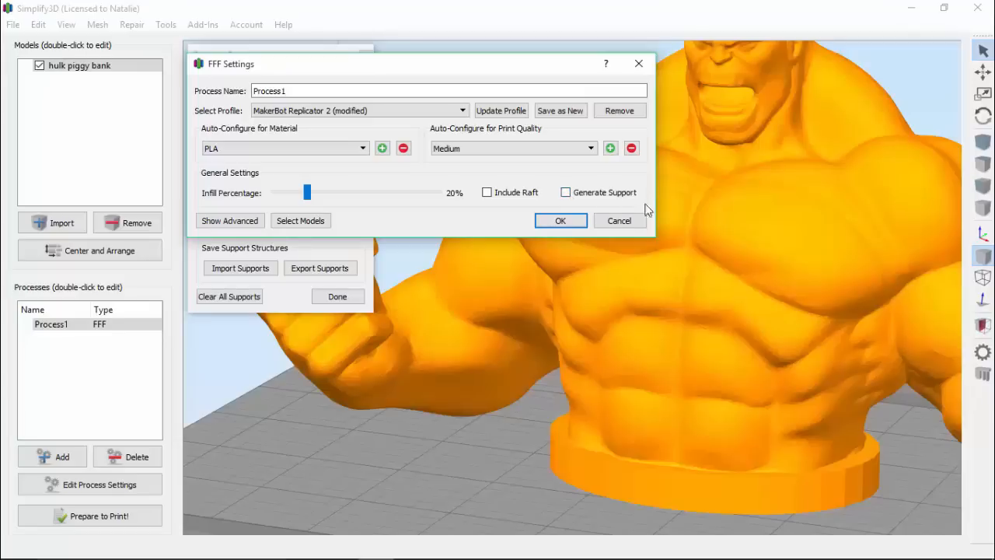